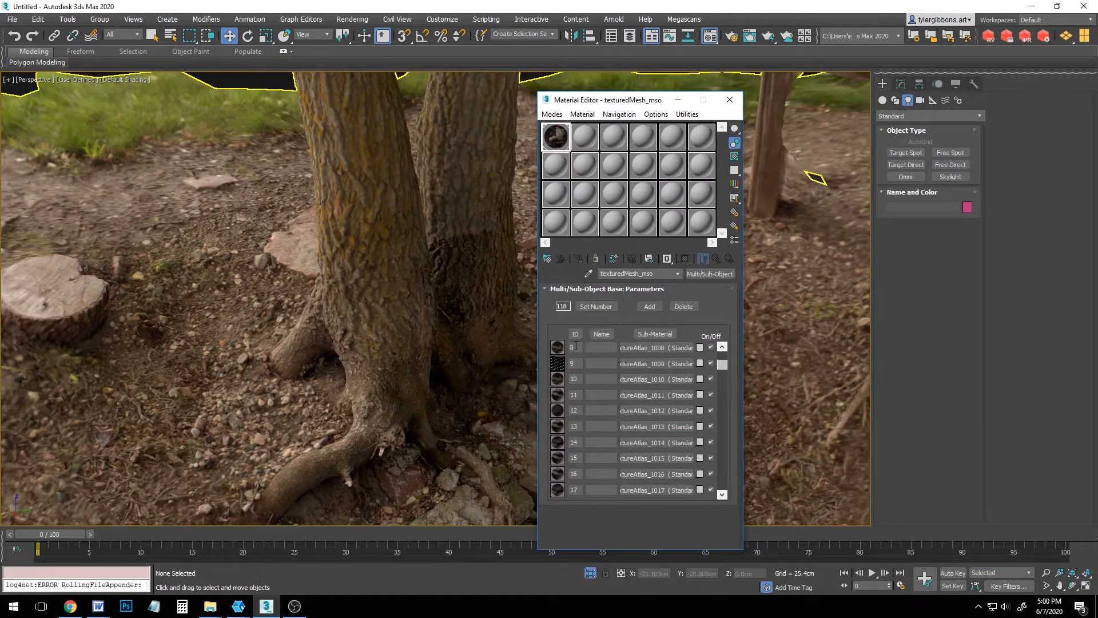
Step: Scroll the Multi/Sub-Object material list to its last ID, 118, and close the Material Editor
{"action": "left_click", "coordinate": [573, 379]}
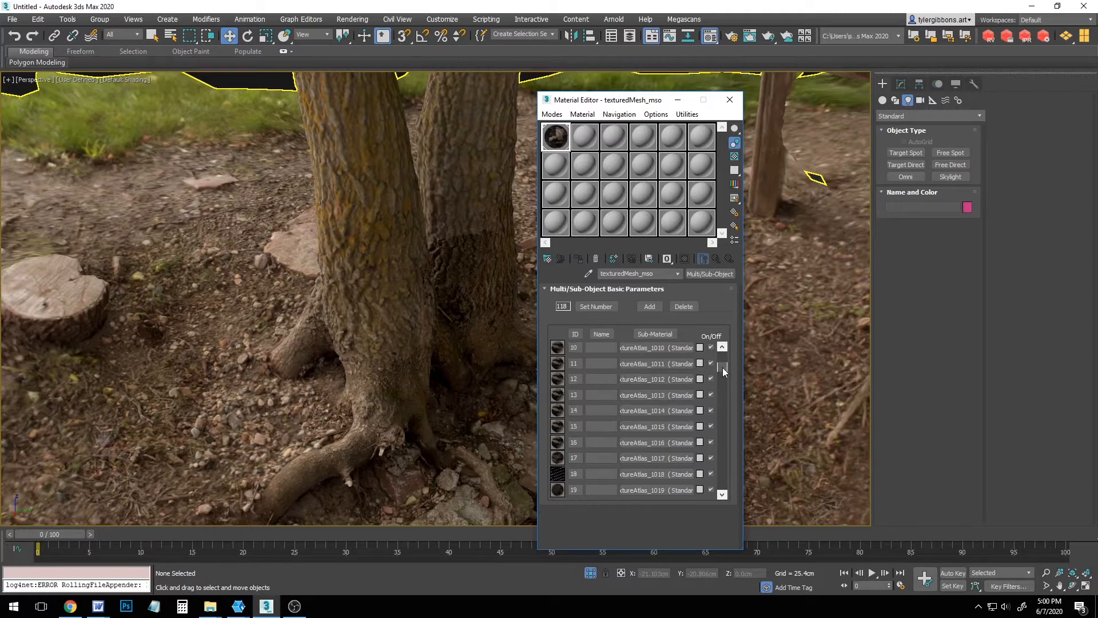
{"action": "scroll", "scroll_direction": "down", "scroll_amount": 3}
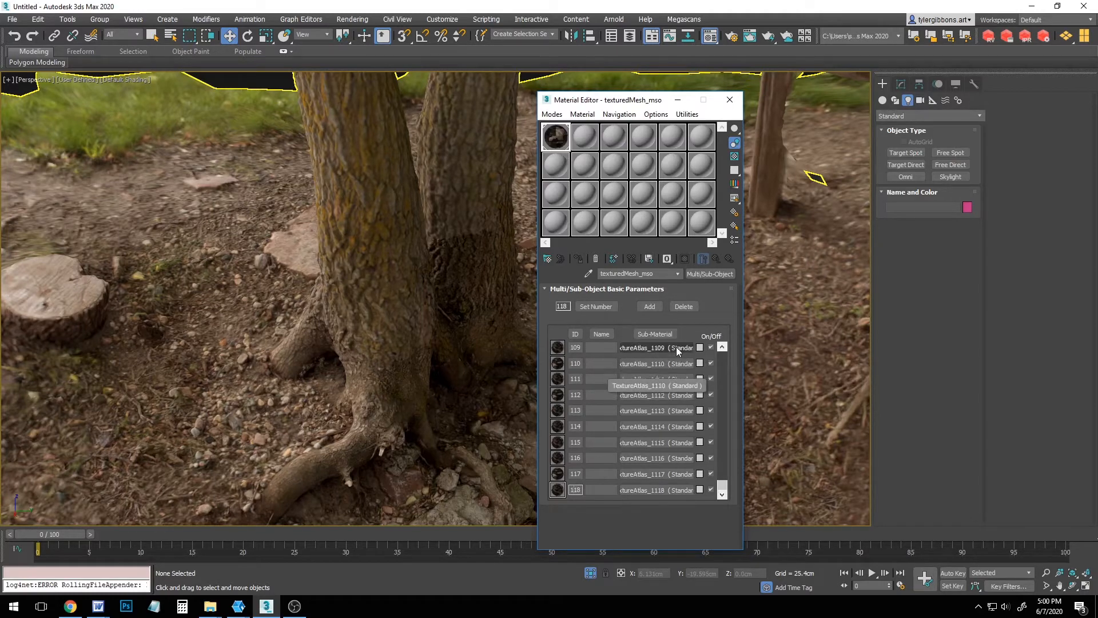
{"action": "left_click", "coordinate": [728, 99]}
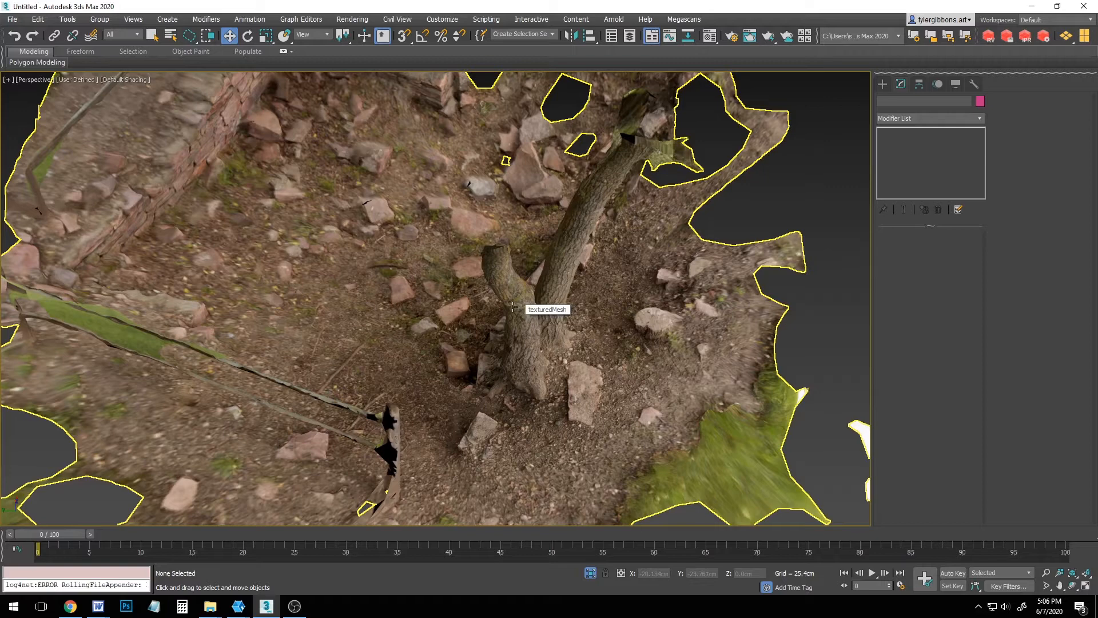
{"action": "mouse_move", "coordinate": [496, 293]}
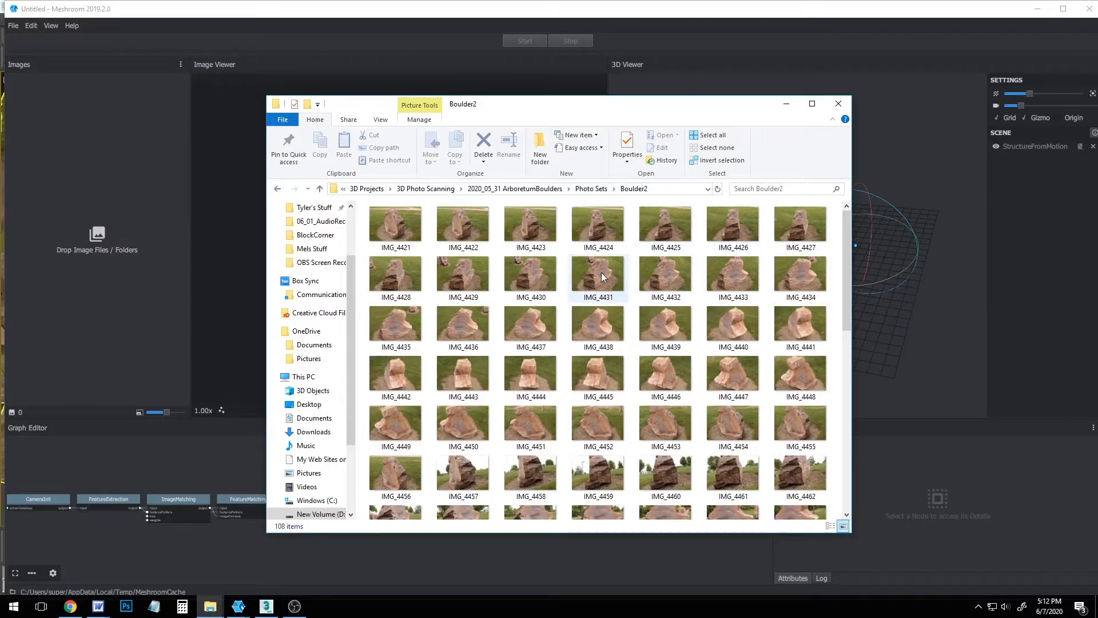
Step: Preview several boulder photos in Windows Photos, then close the viewer to return to Meshroom
{"action": "double_click", "coordinate": [799, 274]}
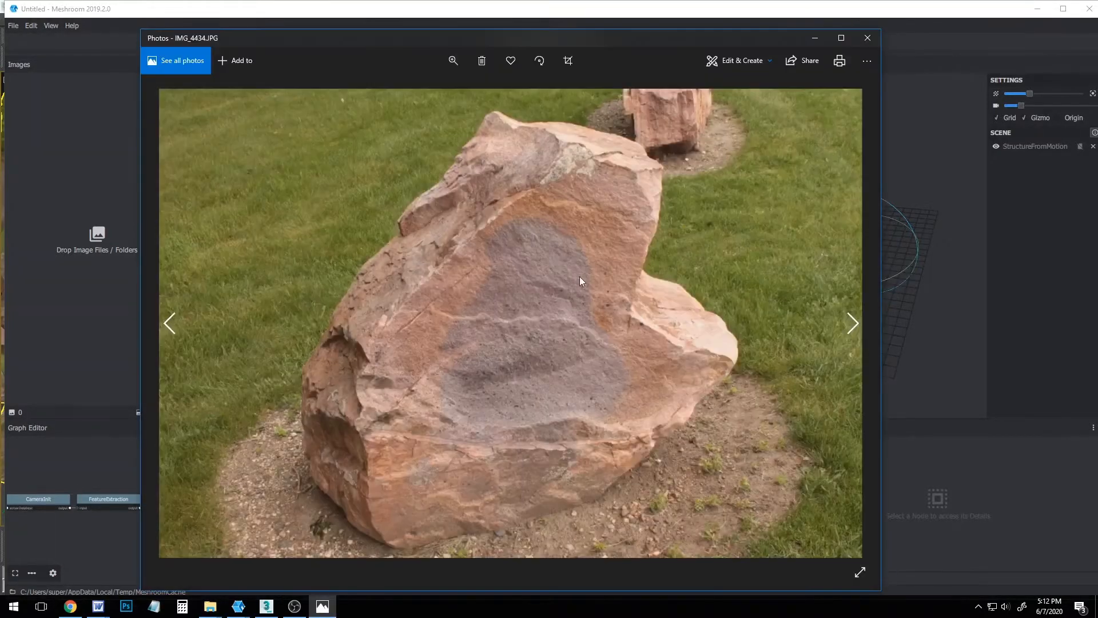
{"action": "left_click", "coordinate": [853, 323]}
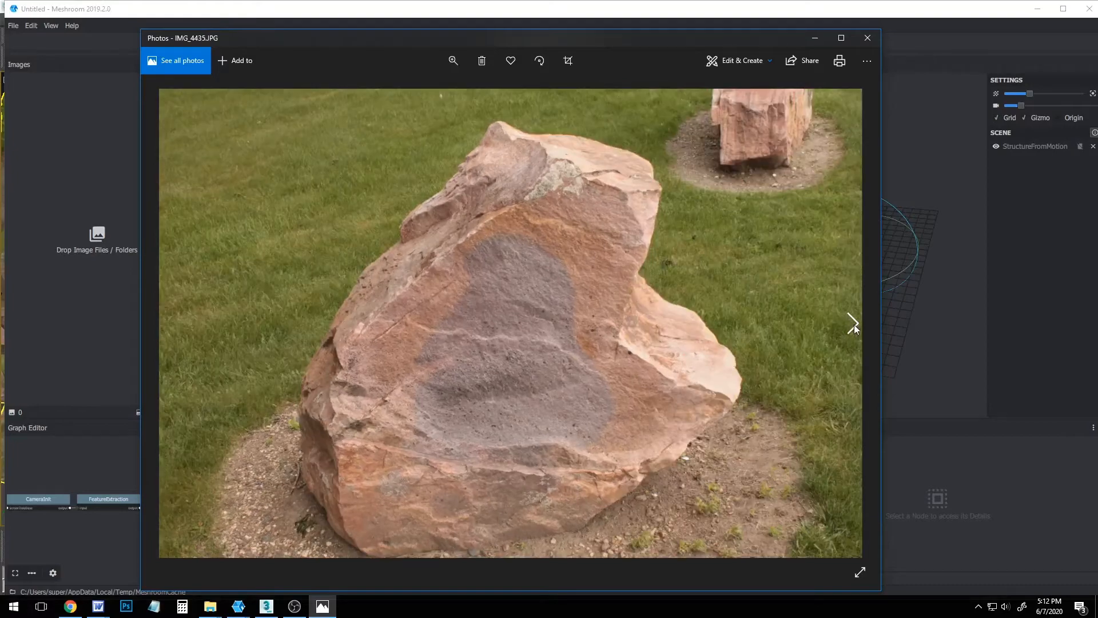
{"action": "left_click", "coordinate": [854, 323]}
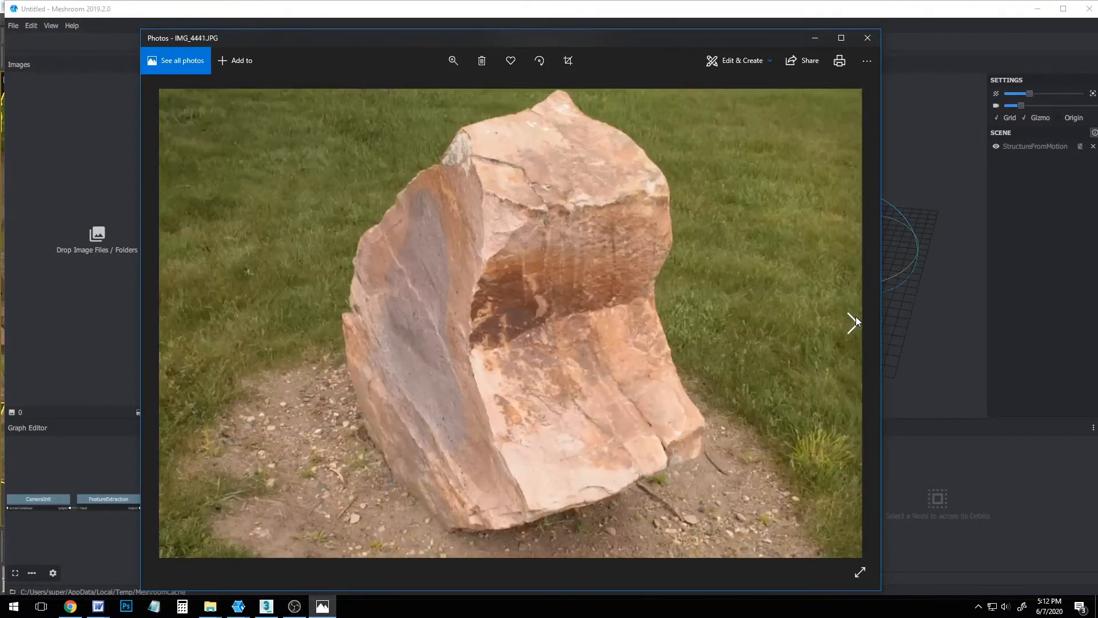
{"action": "left_click", "coordinate": [855, 322]}
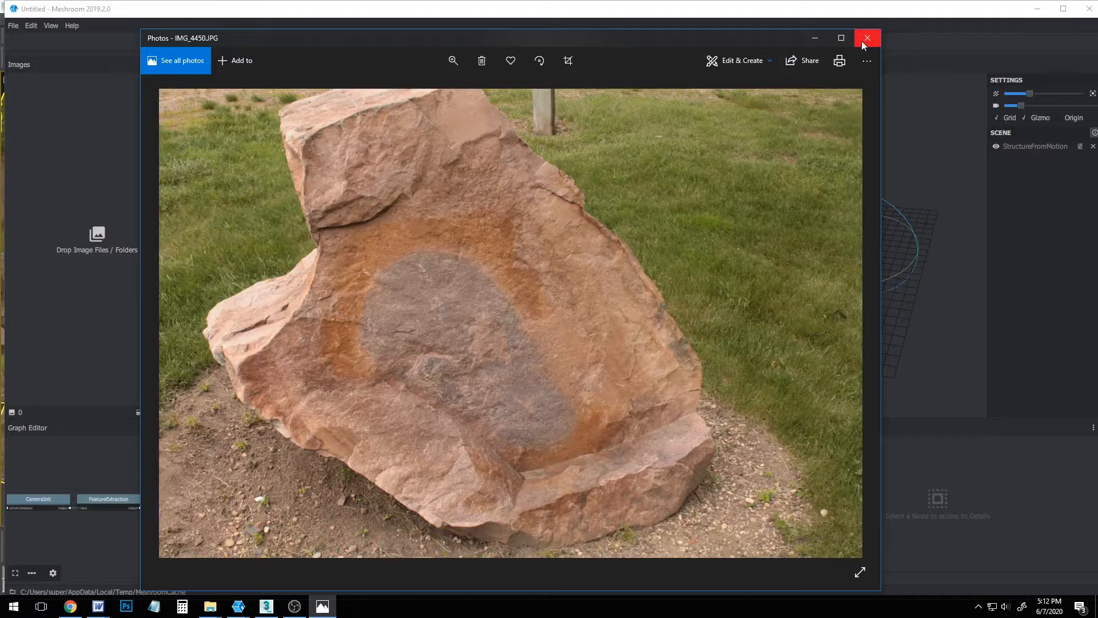
{"action": "left_click", "coordinate": [867, 38]}
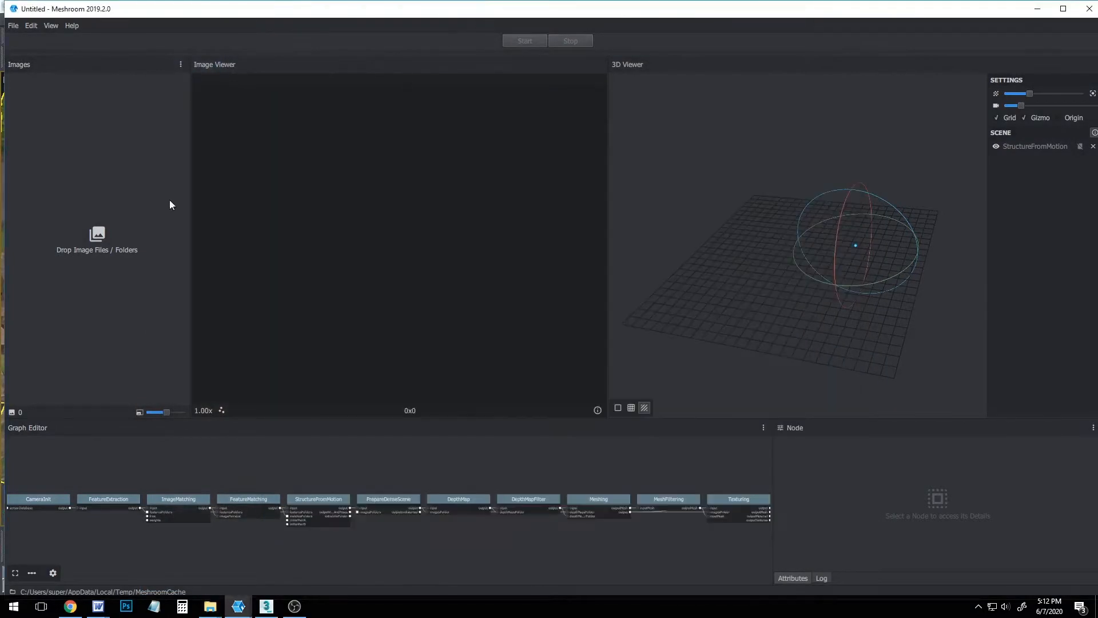
{"action": "mouse_move", "coordinate": [677, 282]}
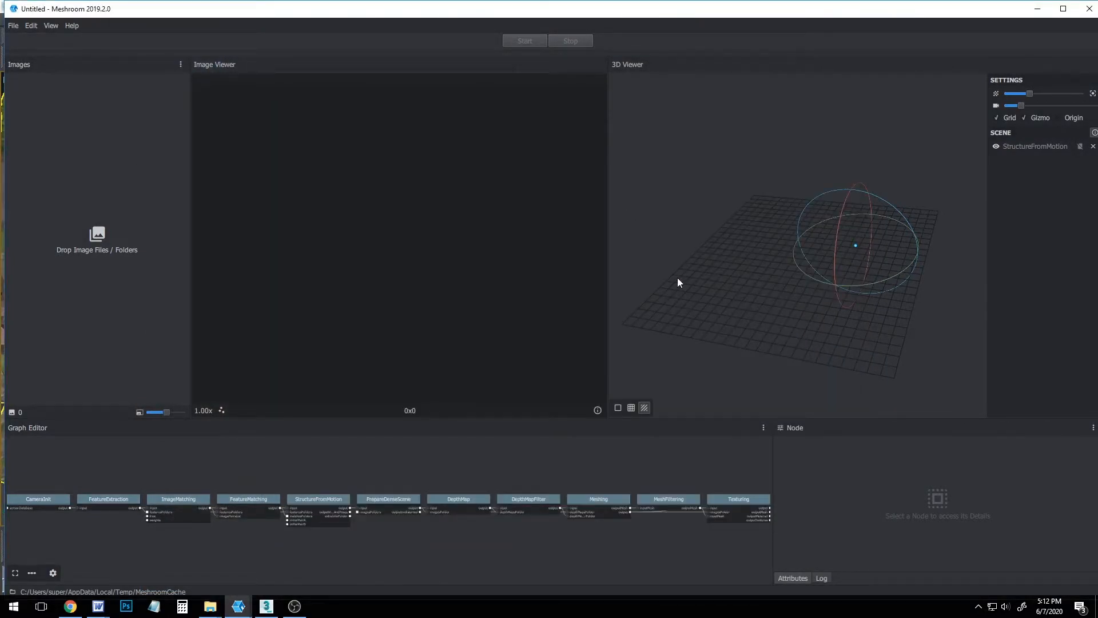
{"action": "mouse_move", "coordinate": [209, 605]}
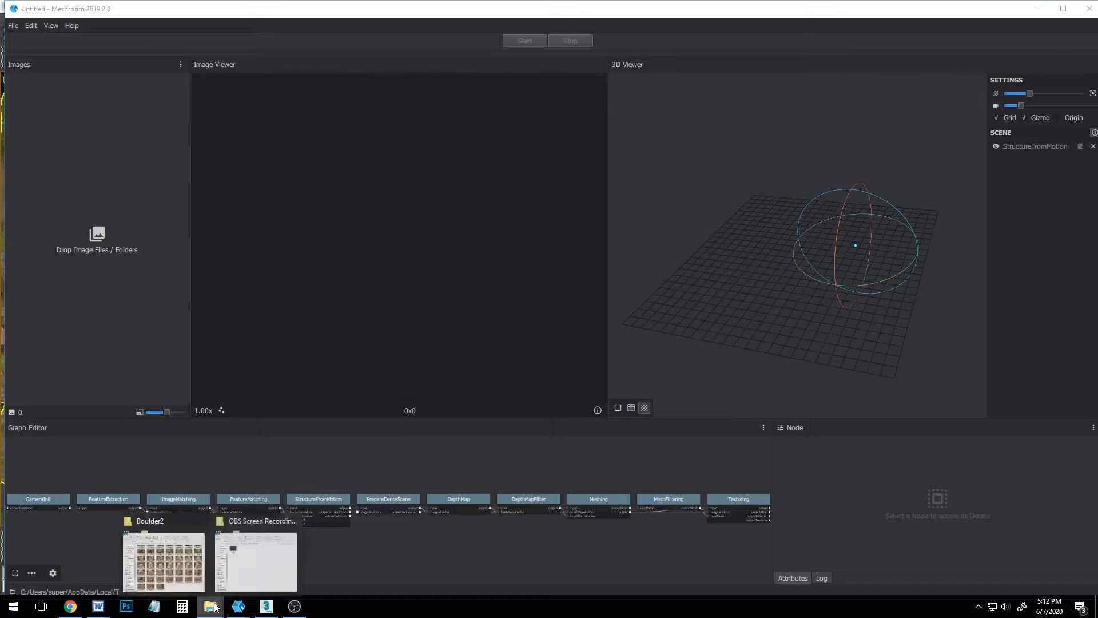
Step: Load the Boulder2 photos and set the Meshing node's Max Input Points to 20000000 and Max Points to 3000000
{"action": "left_click", "coordinate": [163, 560]}
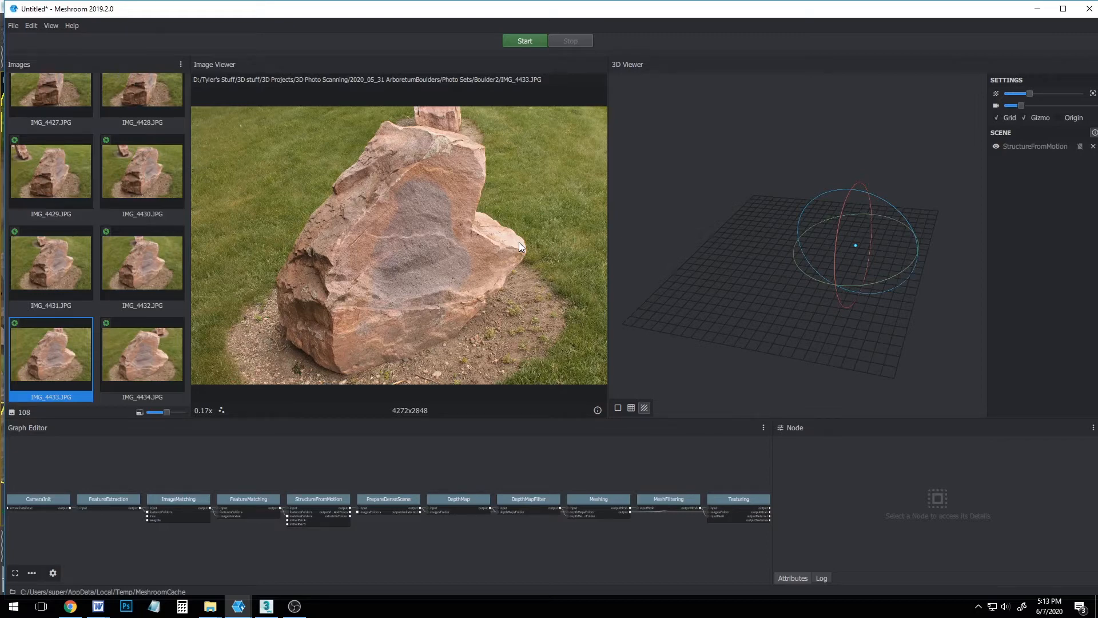
{"action": "left_click", "coordinate": [597, 499]}
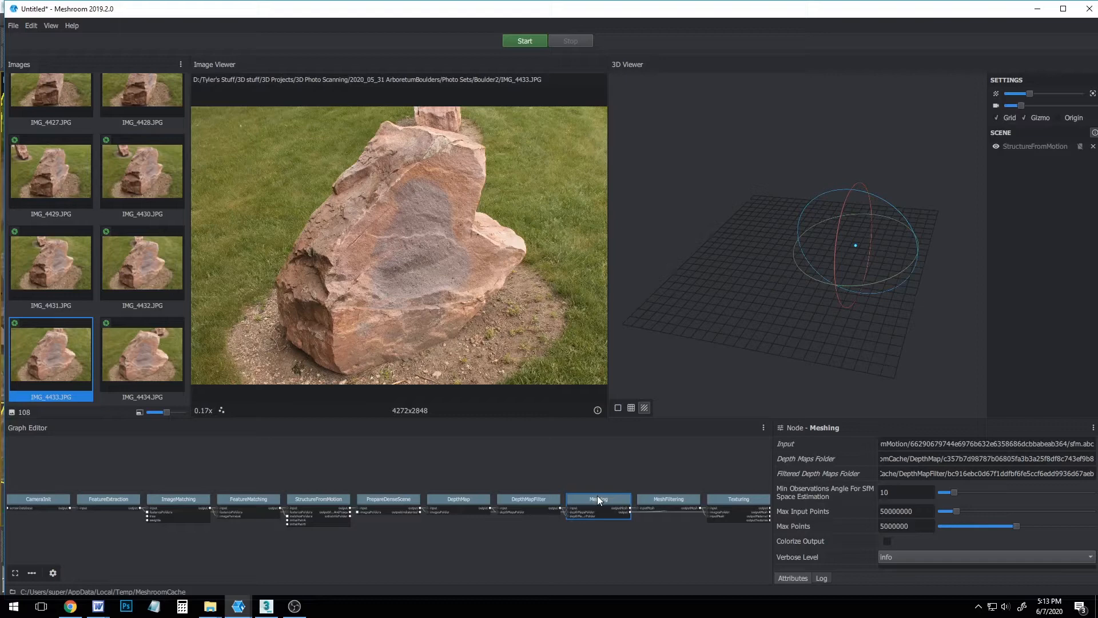
{"action": "mouse_move", "coordinate": [846, 513]}
{"action": "type", "text": "20000000"}
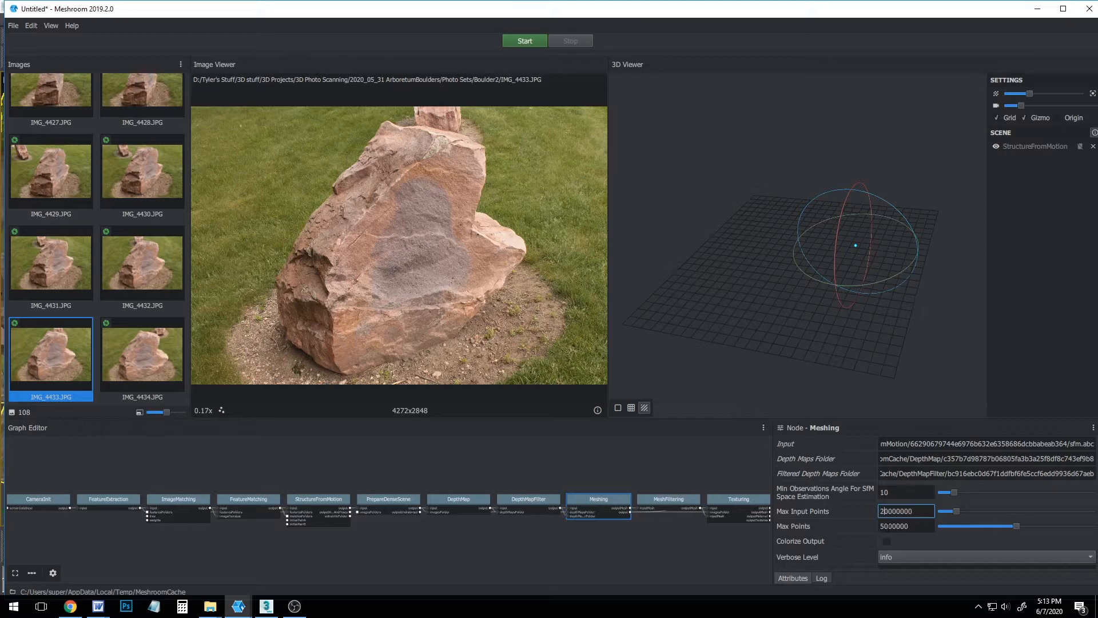
{"action": "left_click", "coordinate": [906, 525]}
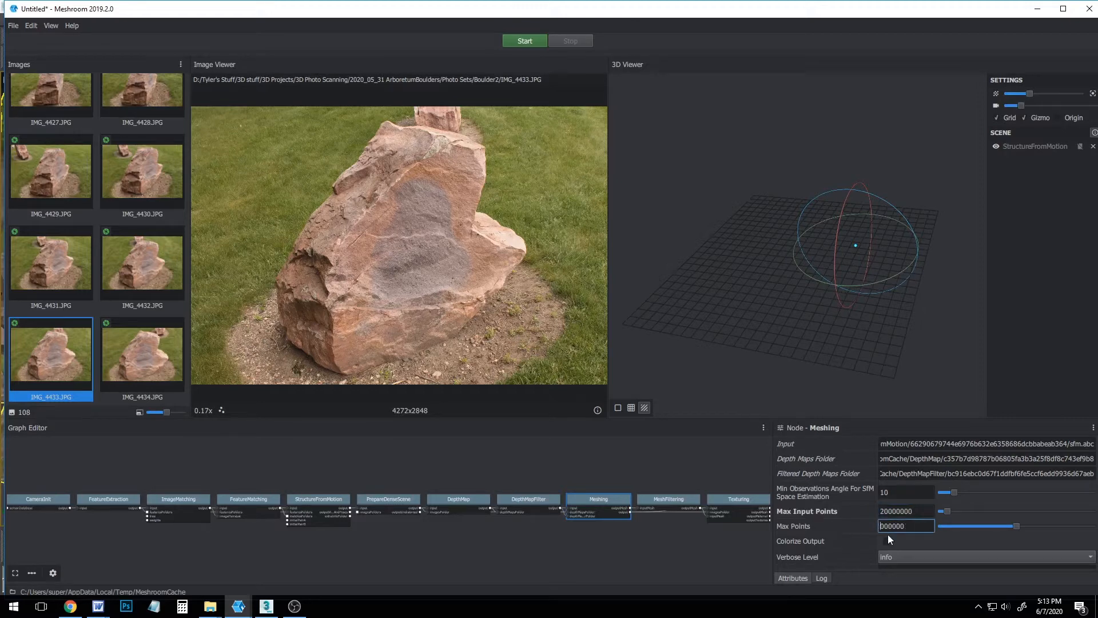
{"action": "type", "text": "3000000"}
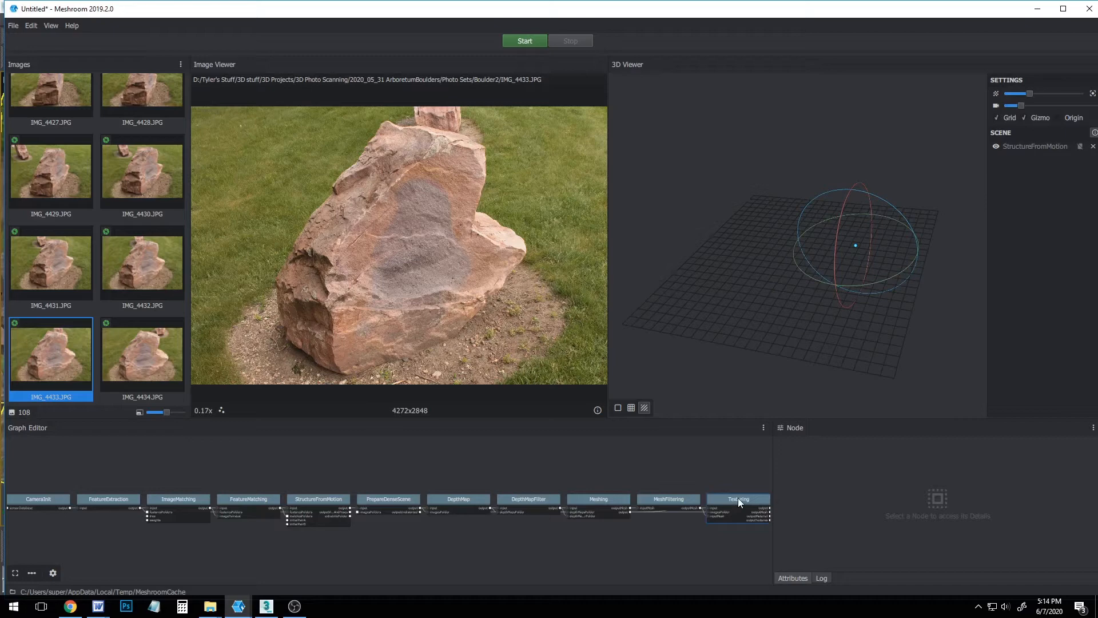
Step: Set the Texturing node's Texture Downscale to 8 and Texture File Type to jpg
{"action": "left_click", "coordinate": [738, 499]}
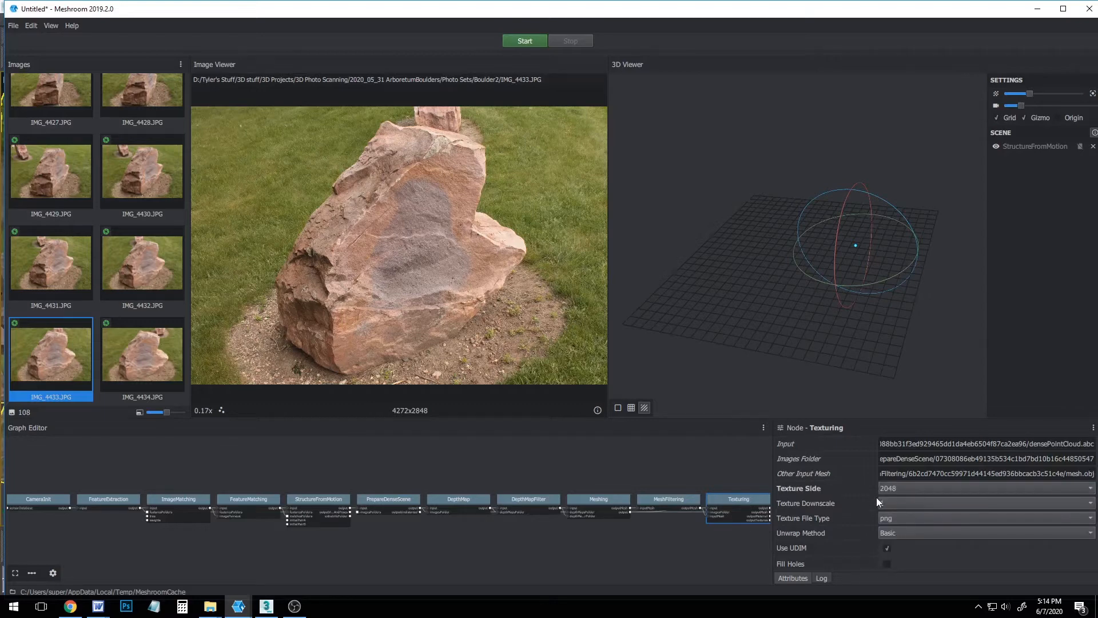
{"action": "left_click", "coordinate": [981, 503]}
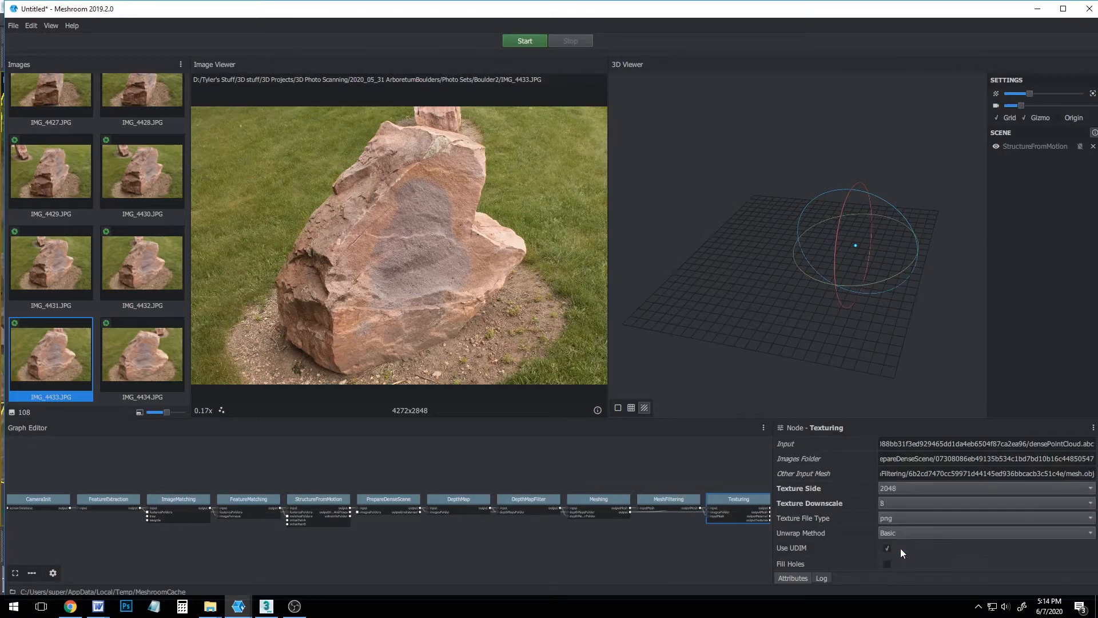
{"action": "left_click", "coordinate": [980, 518]}
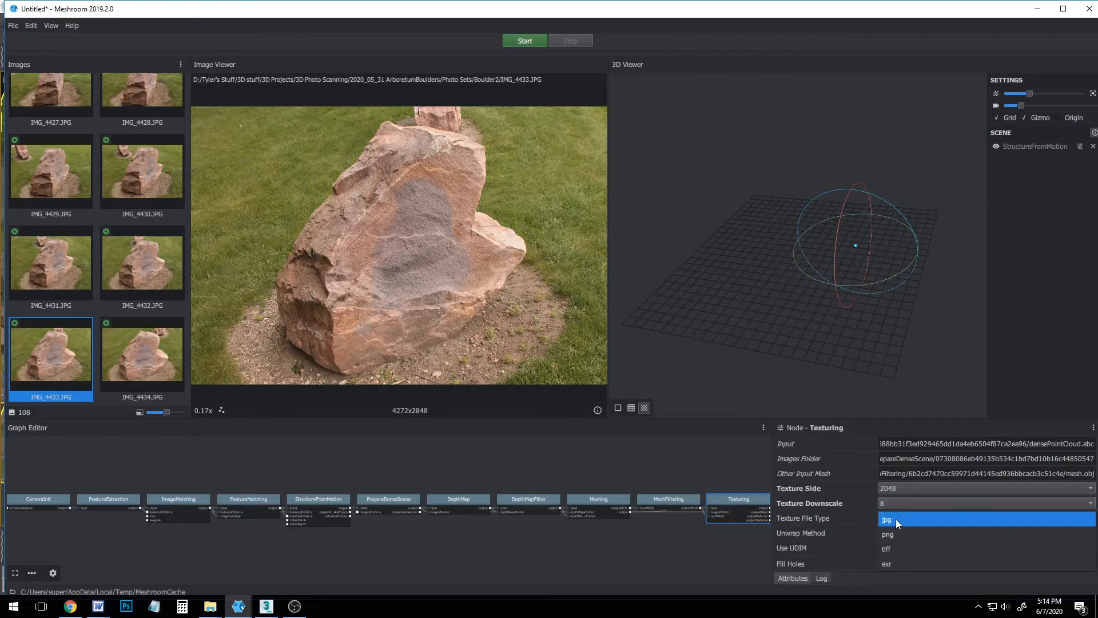
{"action": "left_click", "coordinate": [887, 519]}
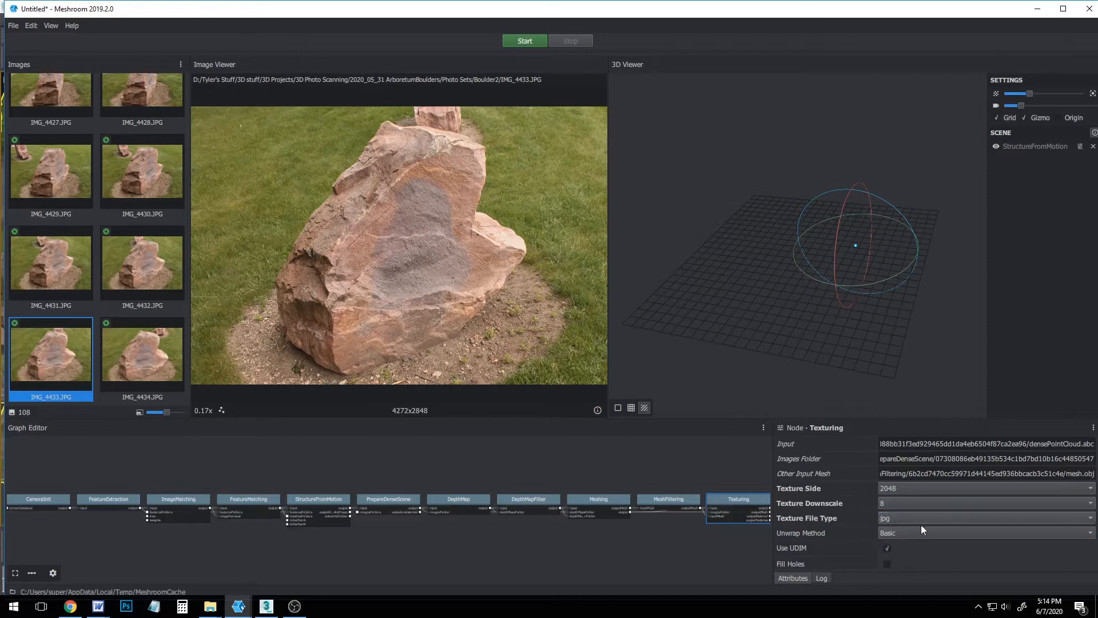
{"action": "mouse_move", "coordinate": [896, 565]}
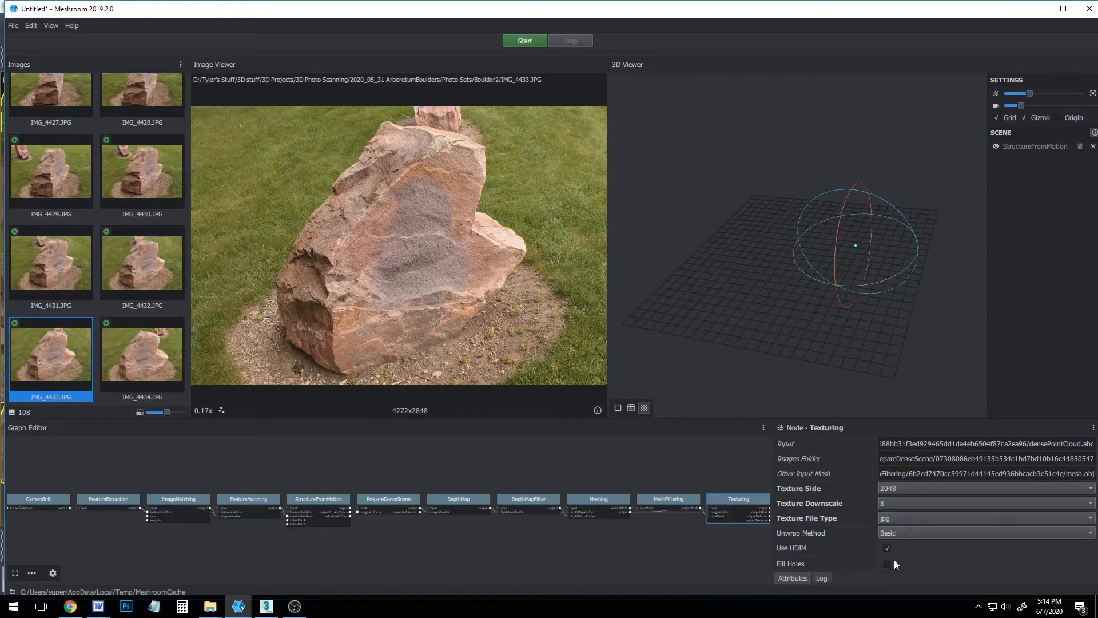
{"action": "left_click", "coordinate": [13, 25]}
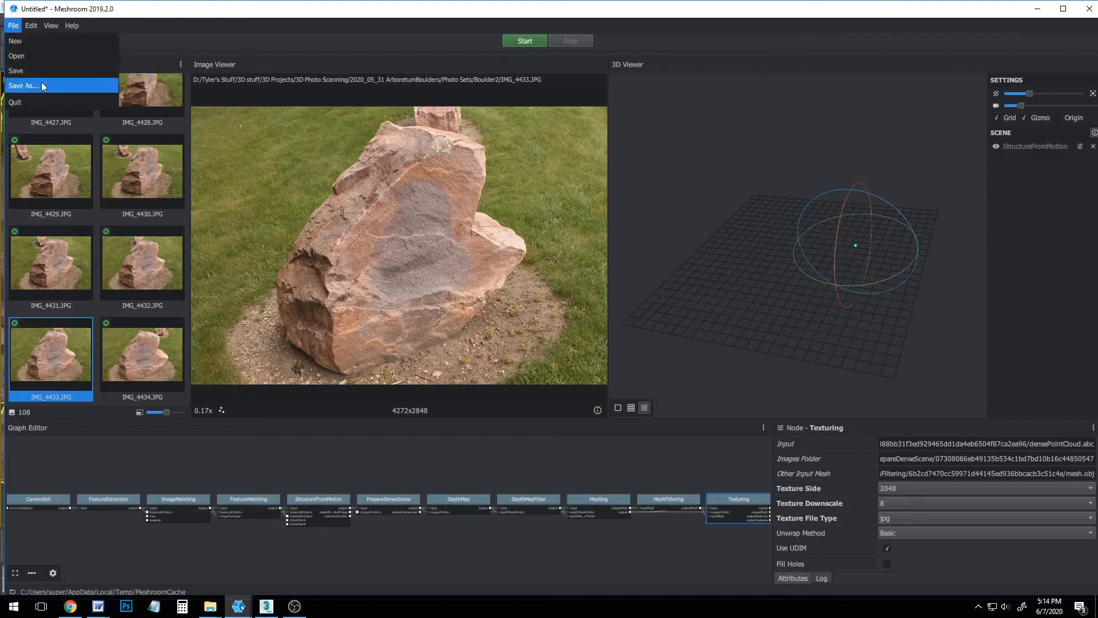
Step: Save the project as Boulder2.mg and start computing the photogrammetry pipeline
{"action": "left_click", "coordinate": [22, 85]}
{"action": "type", "text": "Boulder2"}
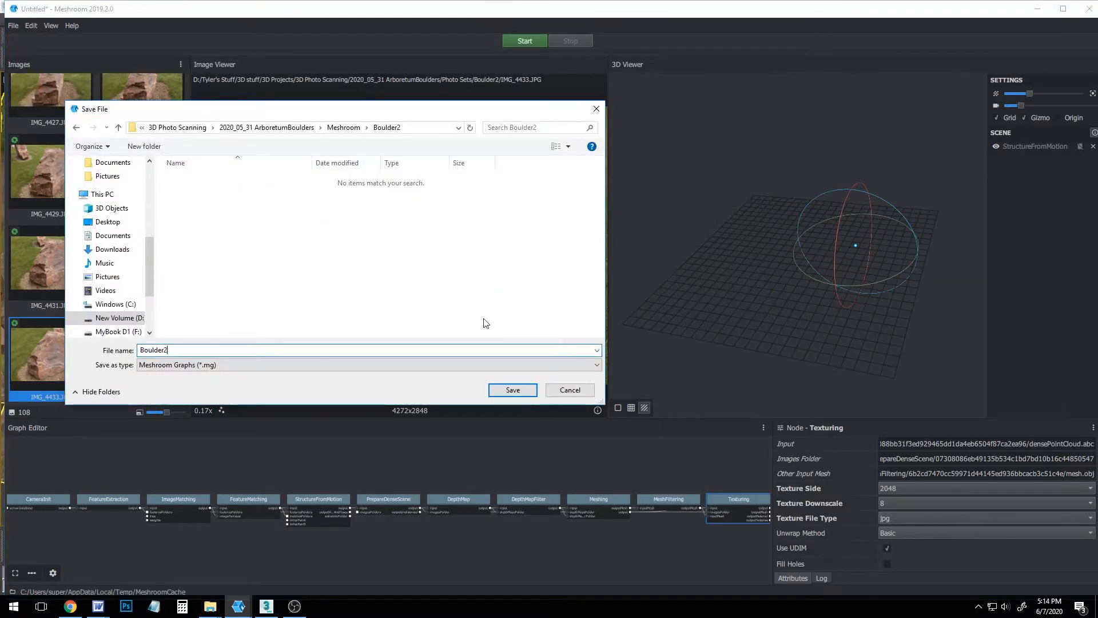
{"action": "left_click", "coordinate": [511, 390]}
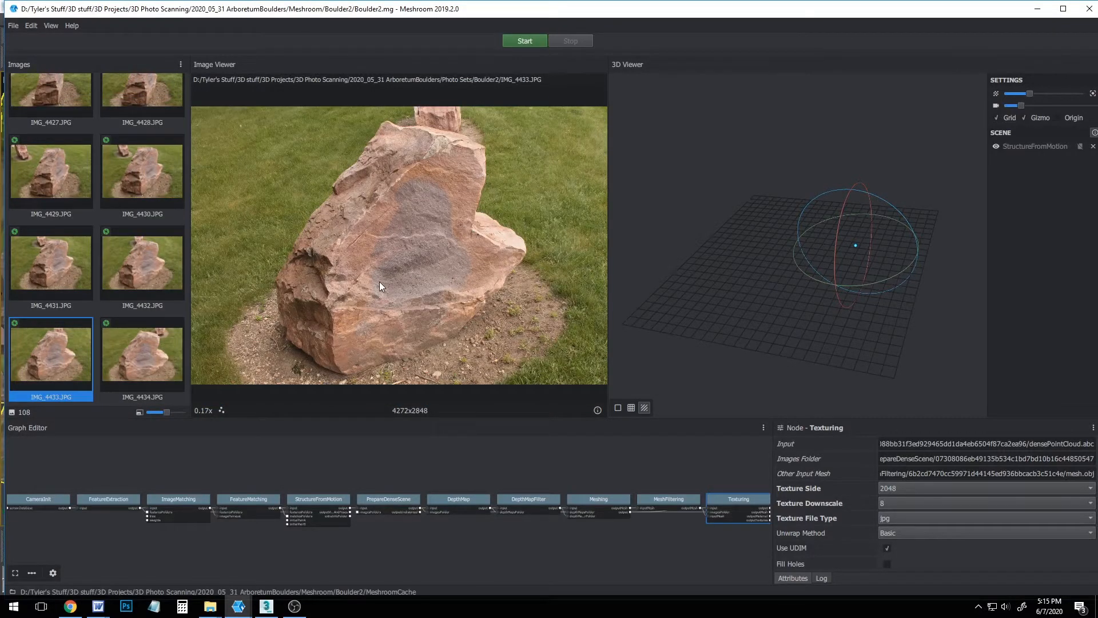
{"action": "mouse_move", "coordinate": [545, 73]}
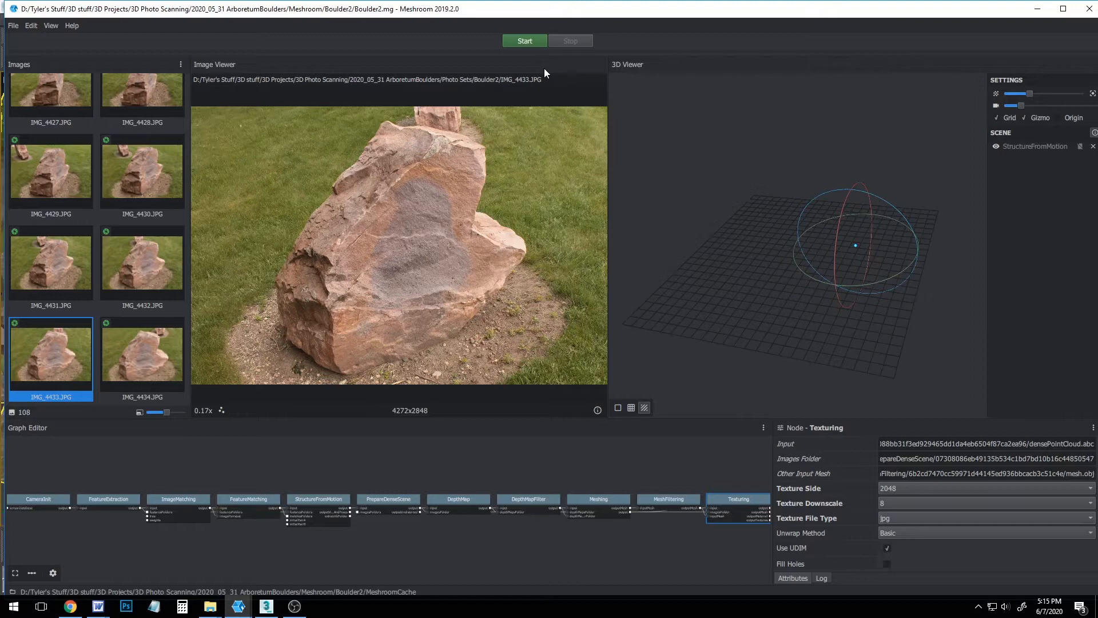
{"action": "left_click", "coordinate": [524, 41]}
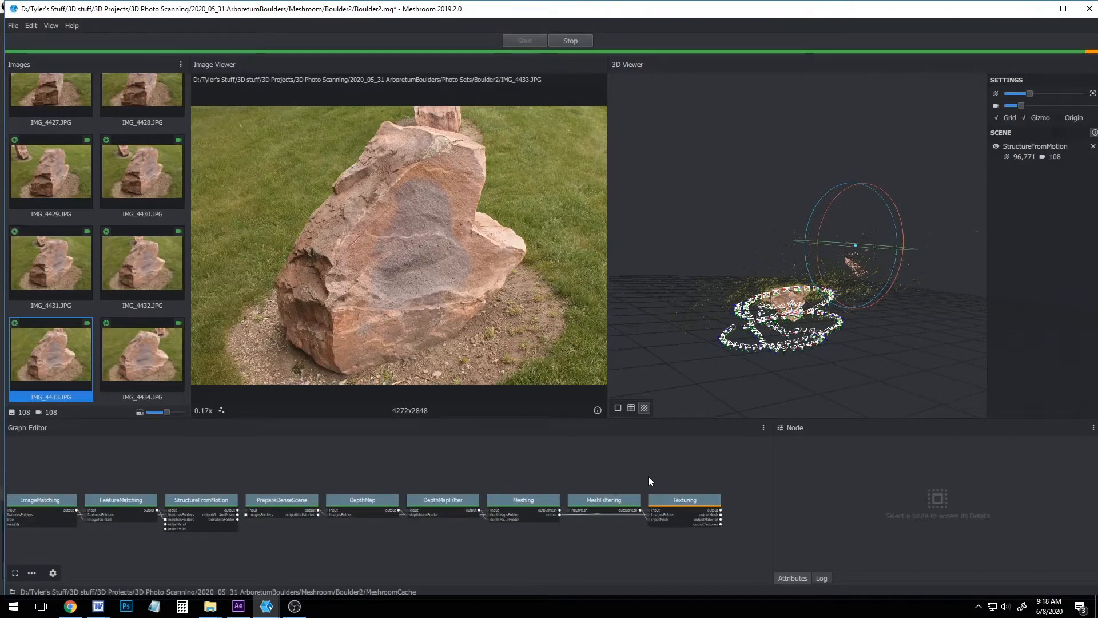
Step: Check the MeshFiltering and Texturing node settings while the reconstruction finishes
{"action": "left_click", "coordinate": [603, 499]}
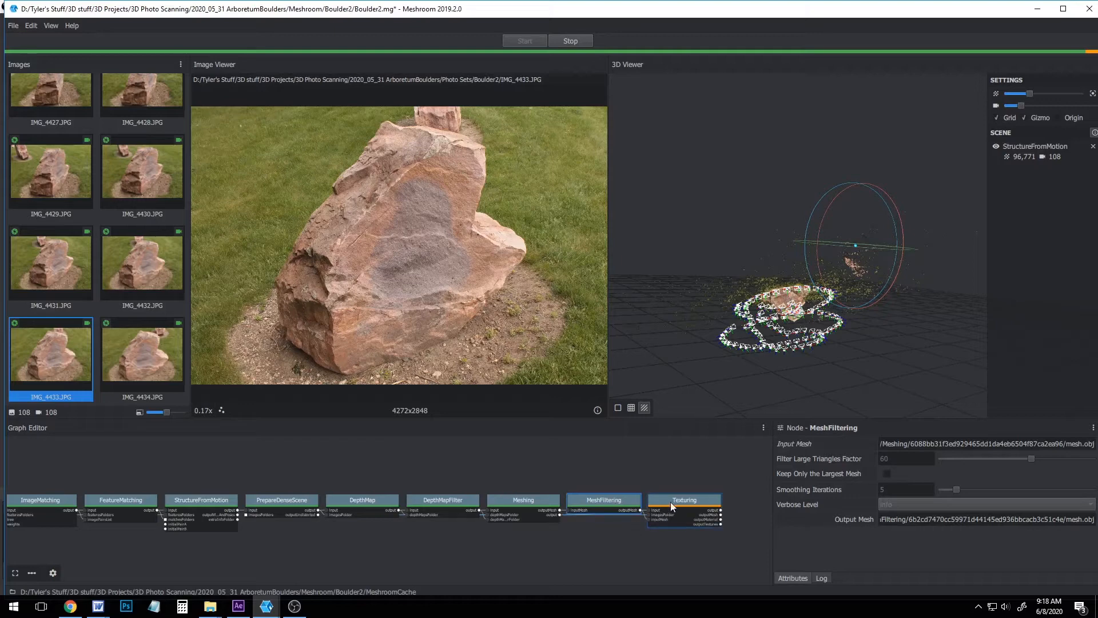
{"action": "left_click", "coordinate": [684, 500]}
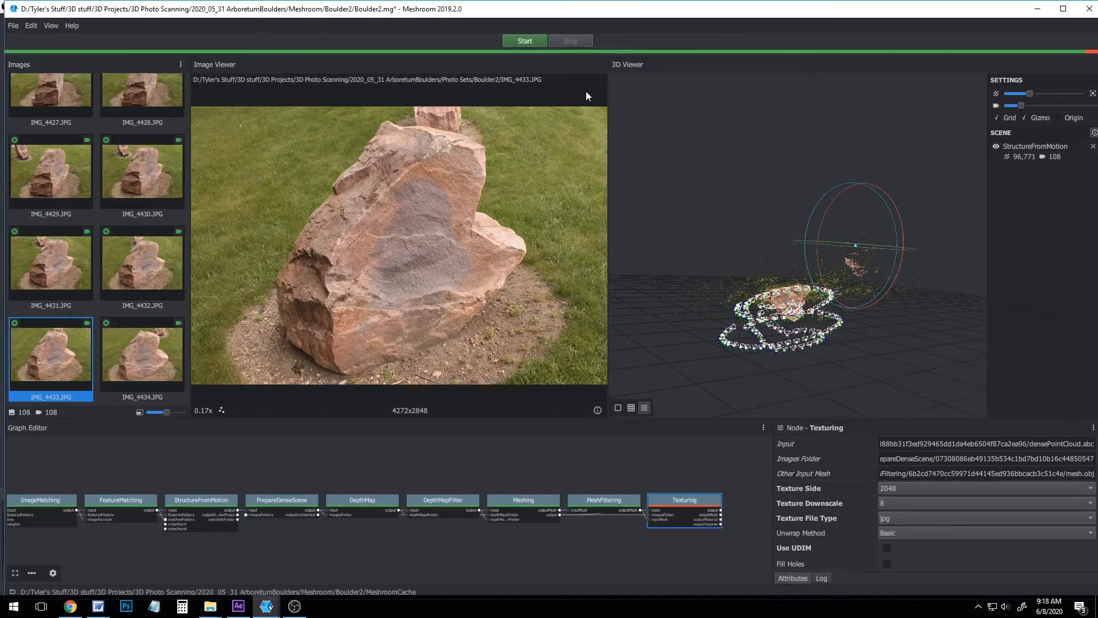
{"action": "mouse_move", "coordinate": [609, 168]}
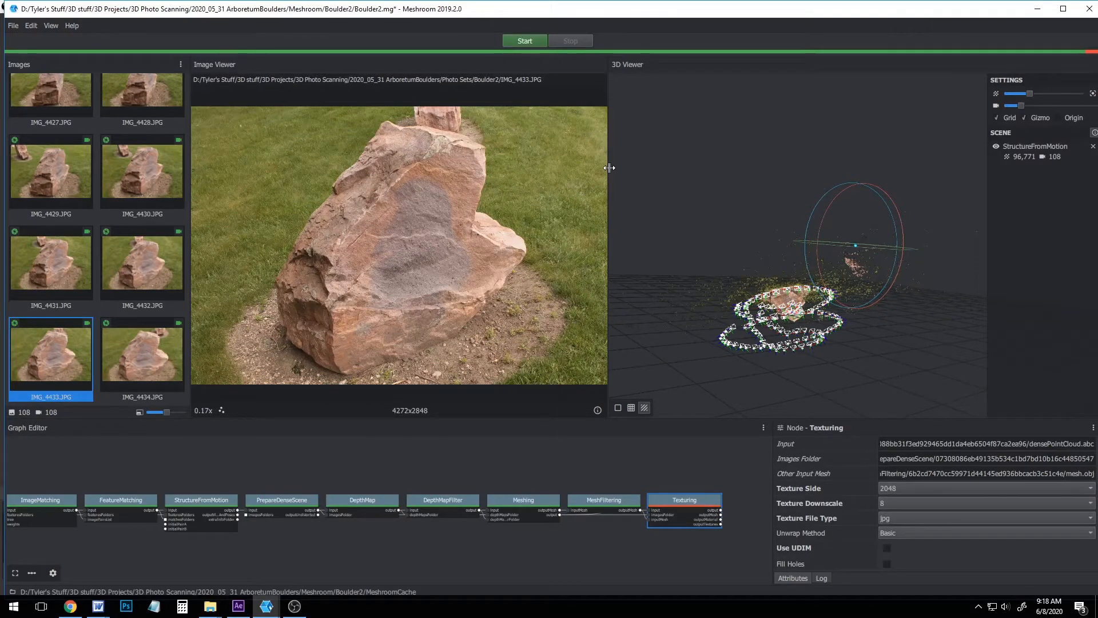
{"action": "mouse_move", "coordinate": [676, 224]}
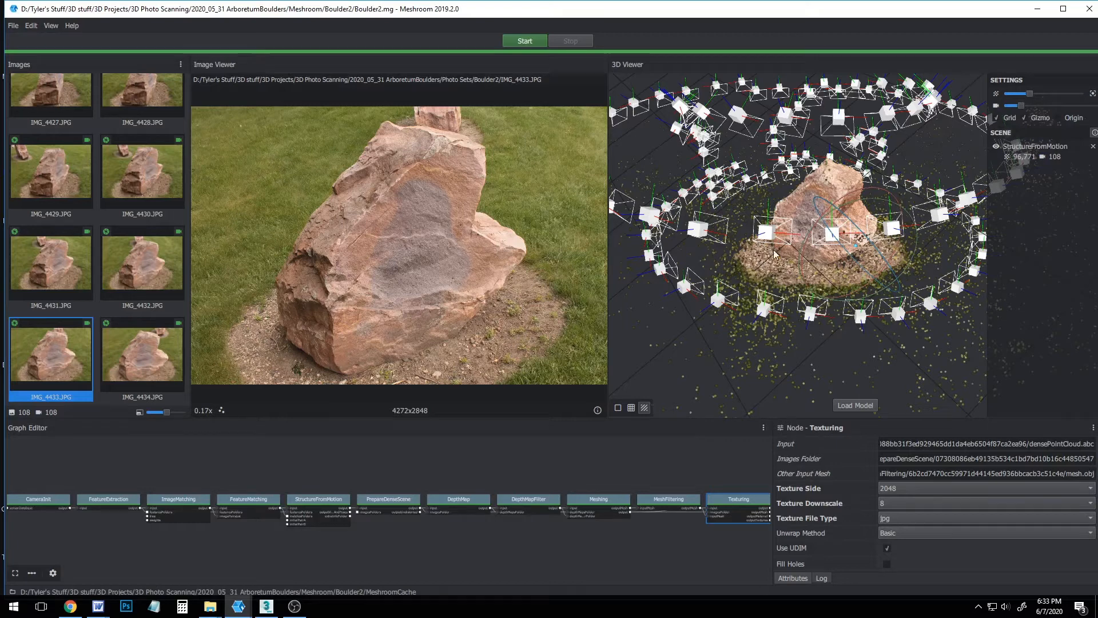
Step: Import into 3ds Max, browsing MeshroomCache > Texturing to choose texturedMesh.obj
{"action": "left_click", "coordinate": [265, 606]}
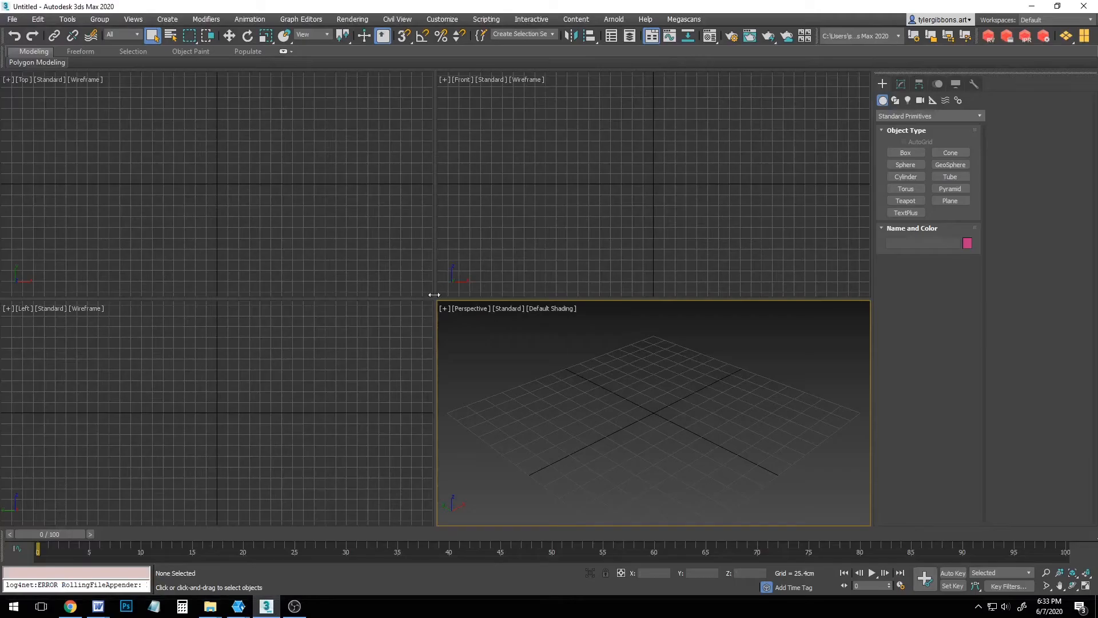
{"action": "left_click", "coordinate": [11, 19]}
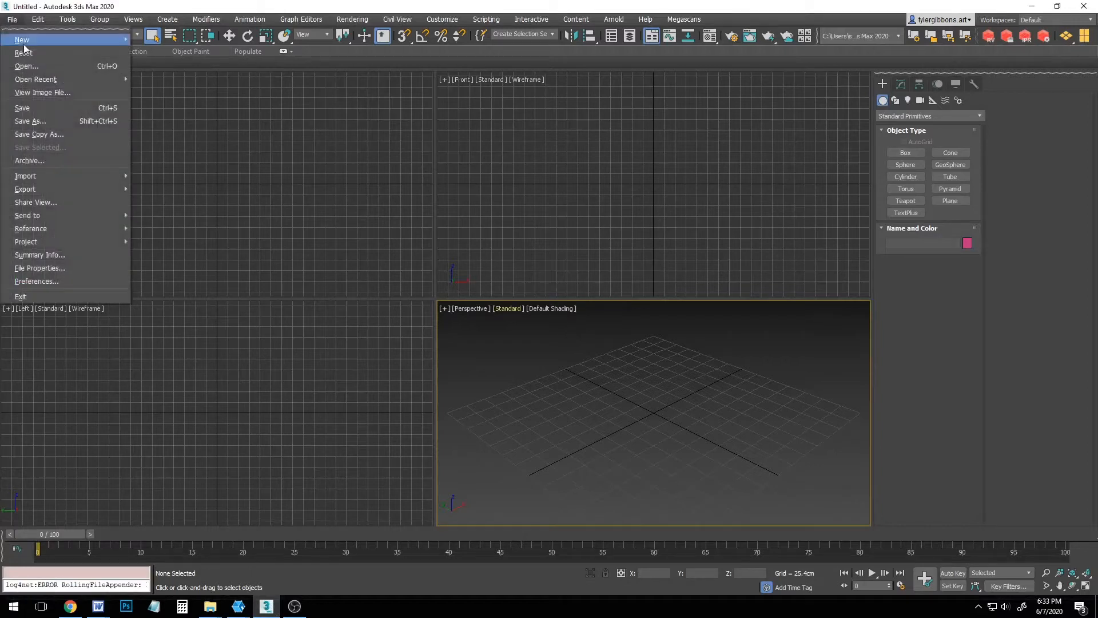
{"action": "left_click", "coordinate": [25, 176]}
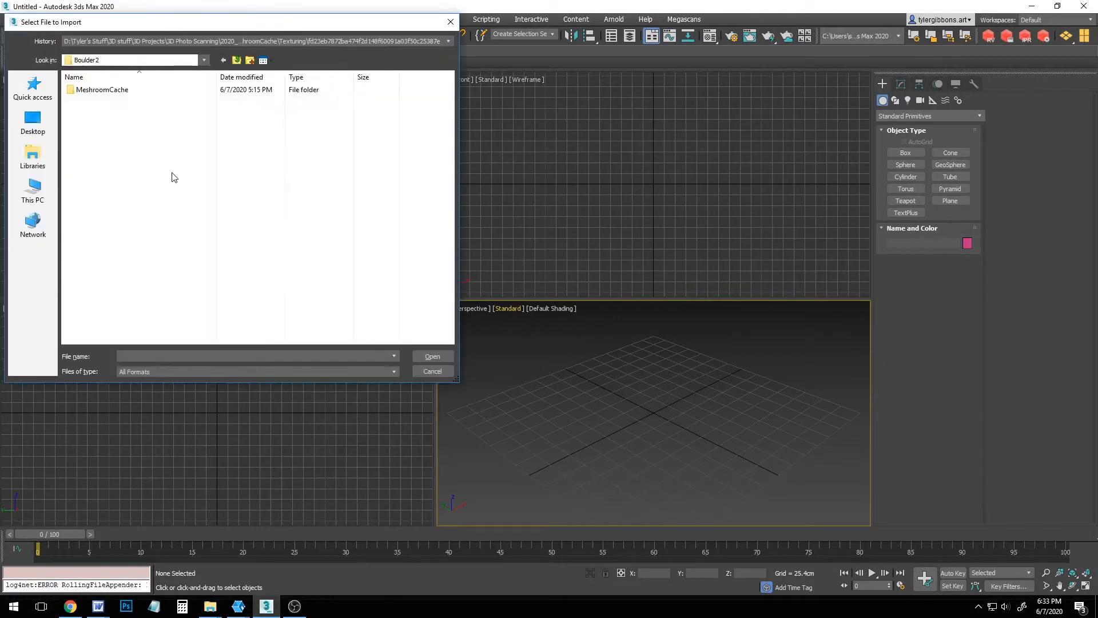
{"action": "left_click", "coordinate": [102, 89]}
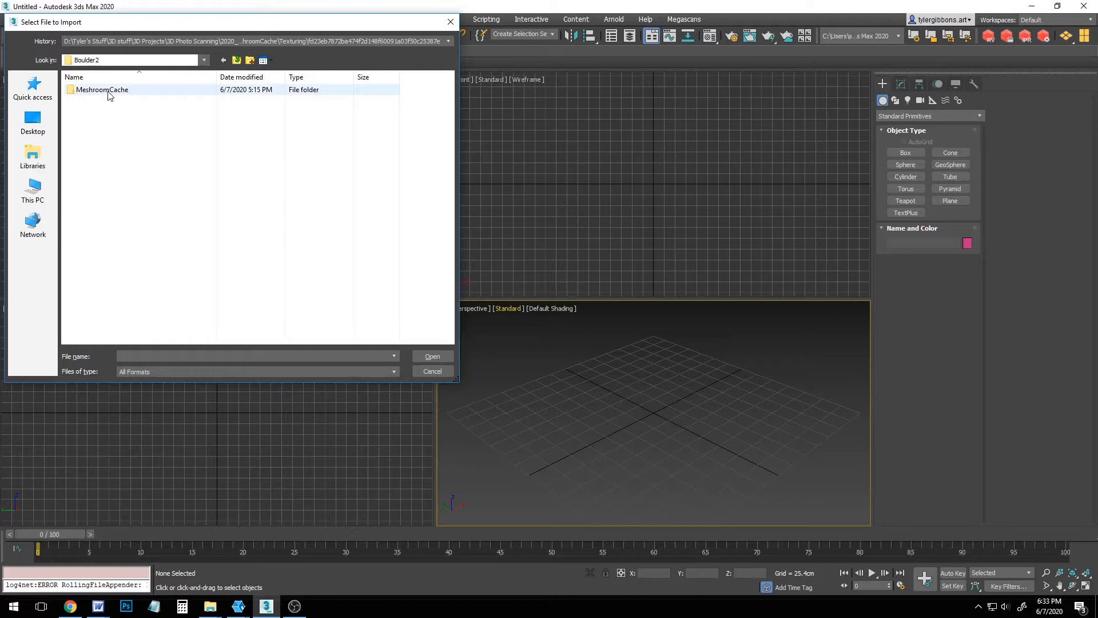
{"action": "double_click", "coordinate": [102, 90]}
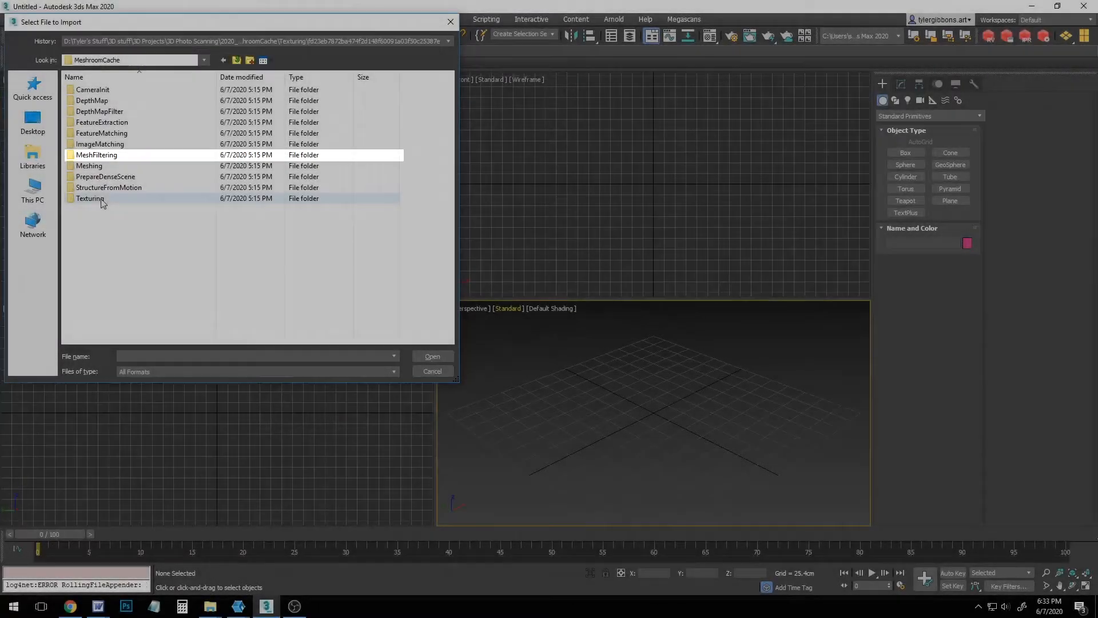
{"action": "double_click", "coordinate": [90, 198]}
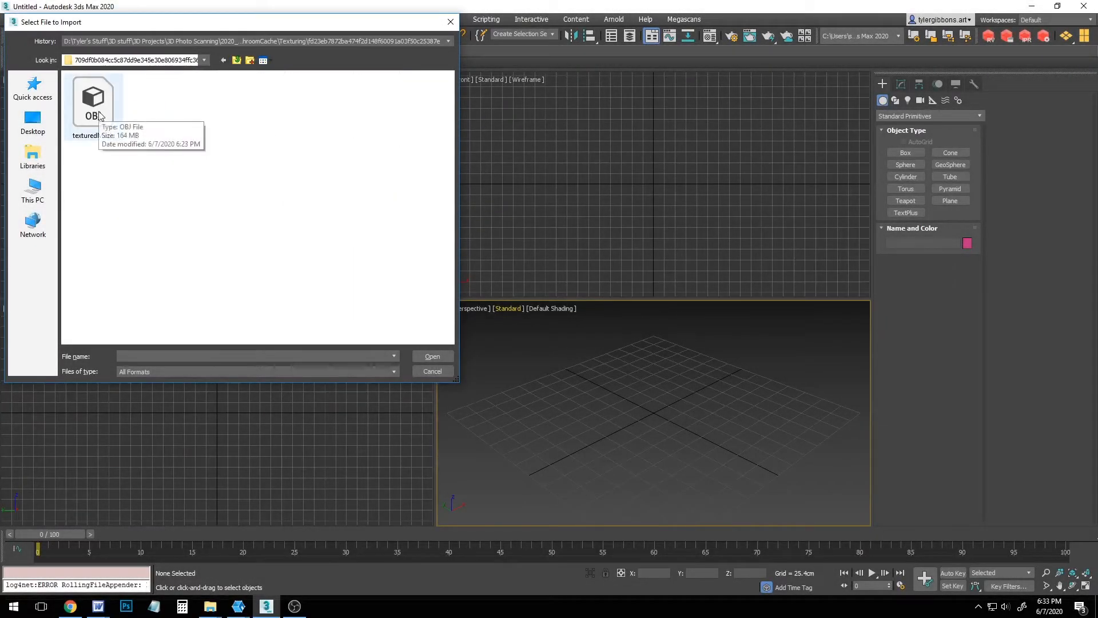
{"action": "left_click", "coordinate": [432, 356]}
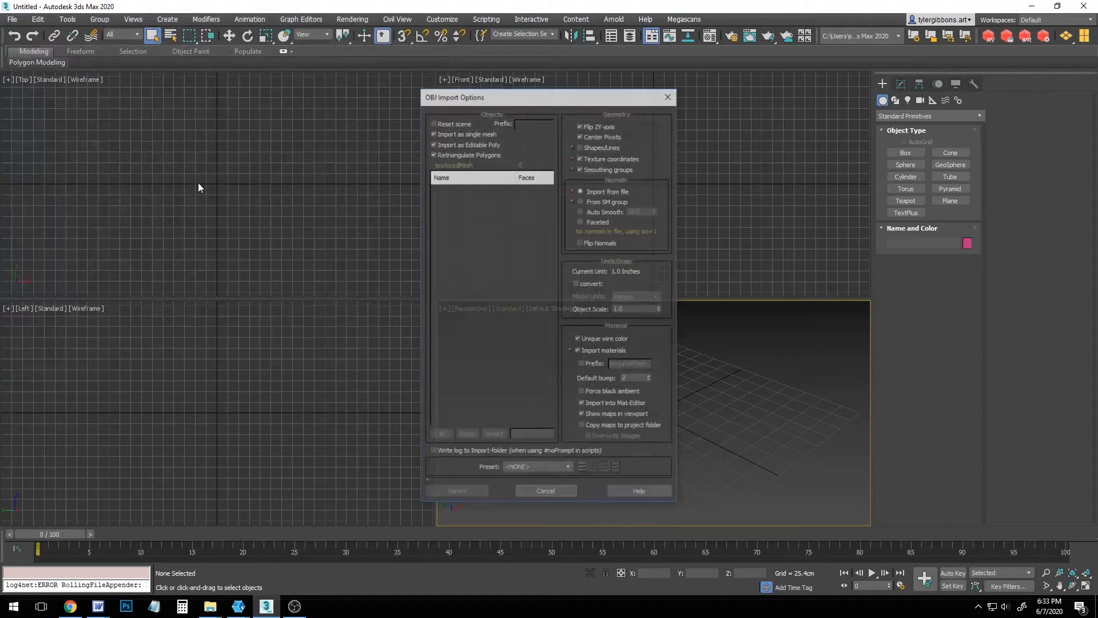
Step: Confirm the OBJ Import Options to load the textured boulder mesh into the scene
{"action": "left_click", "coordinate": [457, 490]}
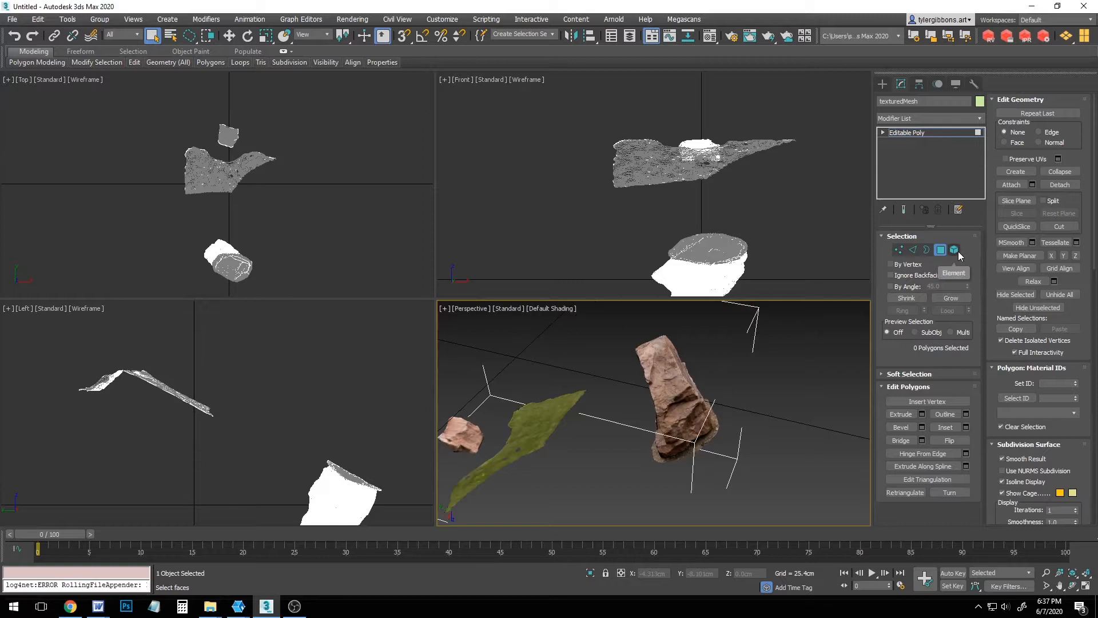
Step: In Element mode, select and delete the stray scanned fragments beside the boulder, then leave sub-object mode
{"action": "left_click", "coordinate": [954, 250]}
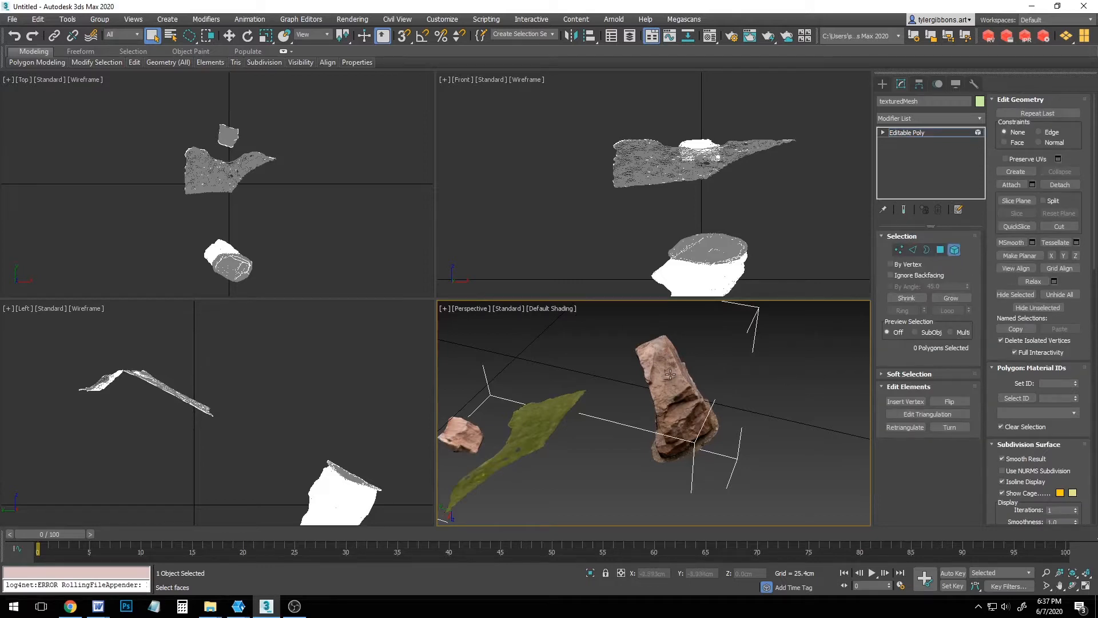
{"action": "left_click", "coordinate": [676, 393]}
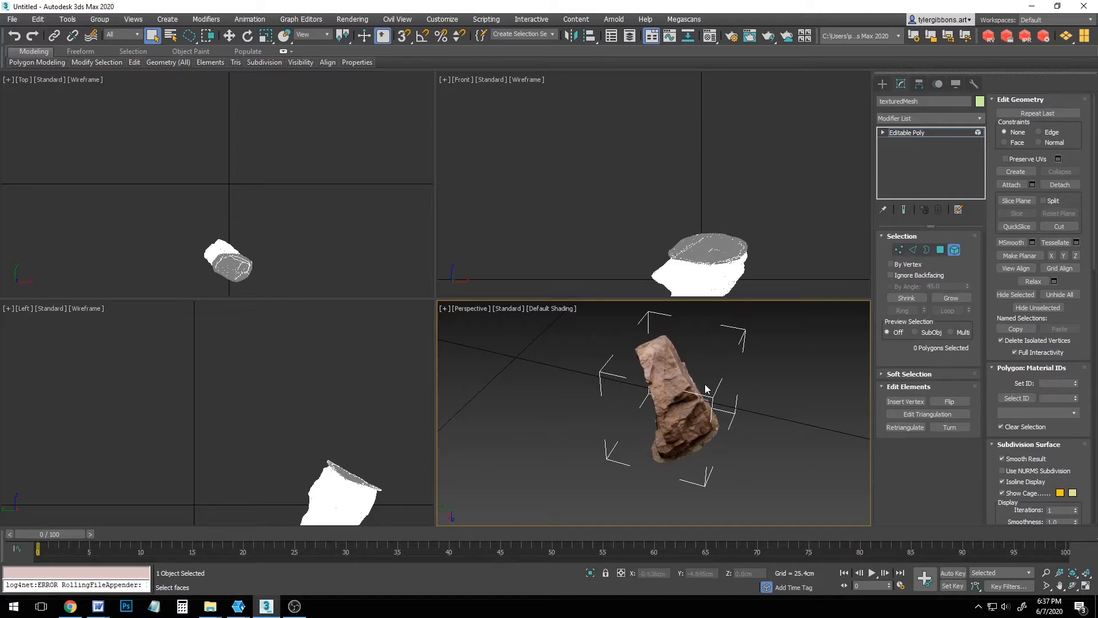
{"action": "mouse_move", "coordinate": [746, 385]}
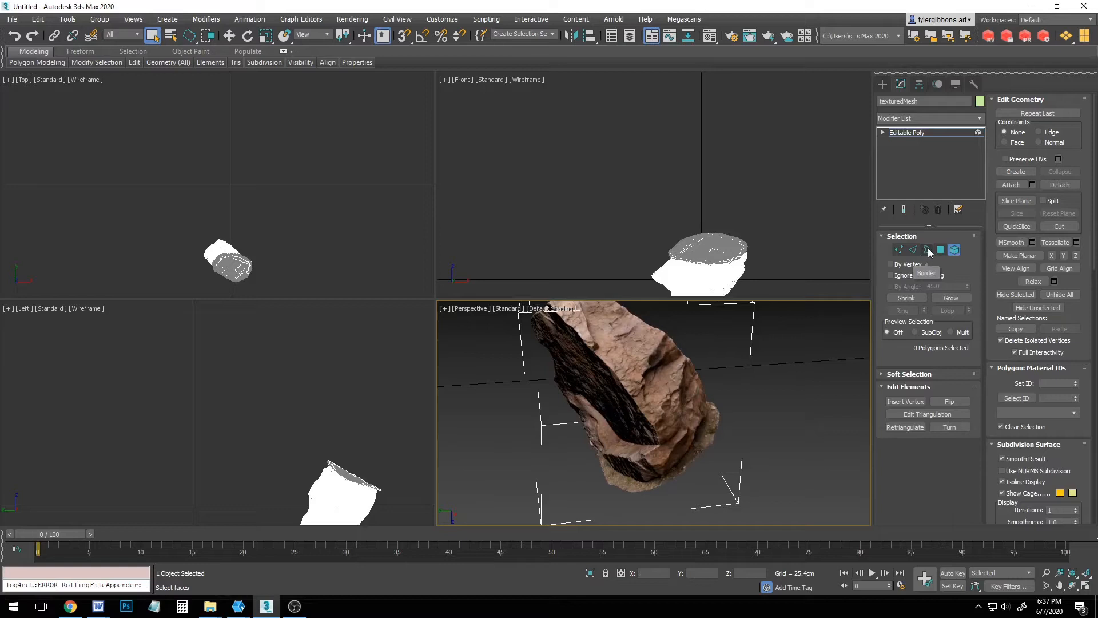
{"action": "left_click", "coordinate": [926, 250]}
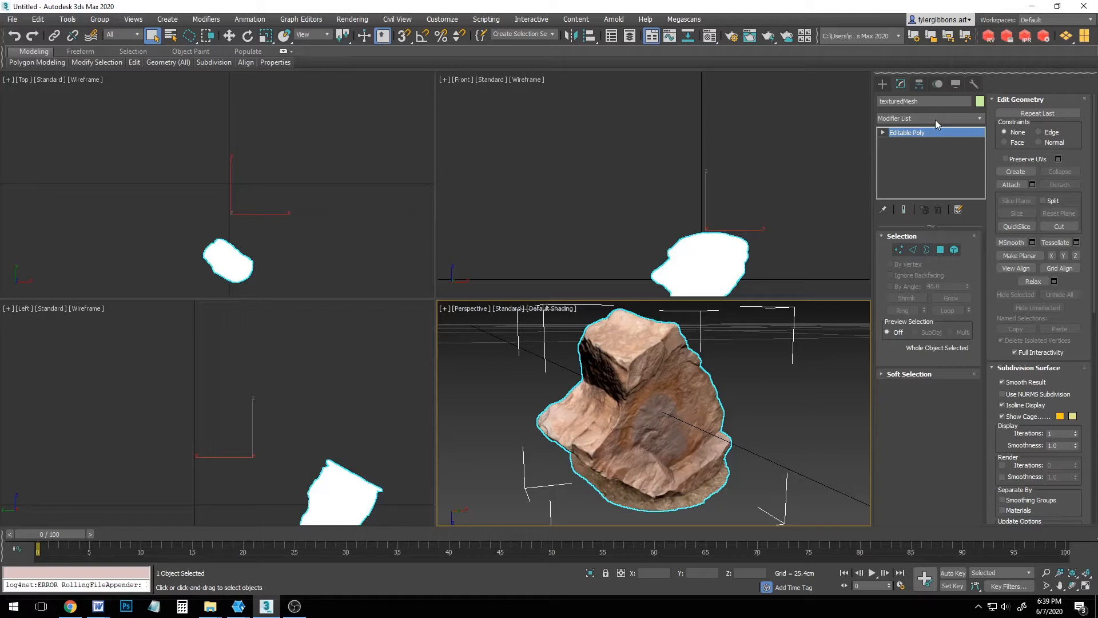
Step: Add a ProOptimizer modifier to the boulder and calculate its optimization (907,167 points, 1,813,047 faces)
{"action": "left_click", "coordinate": [977, 118]}
{"action": "type", "text": "ProOptimizer"}
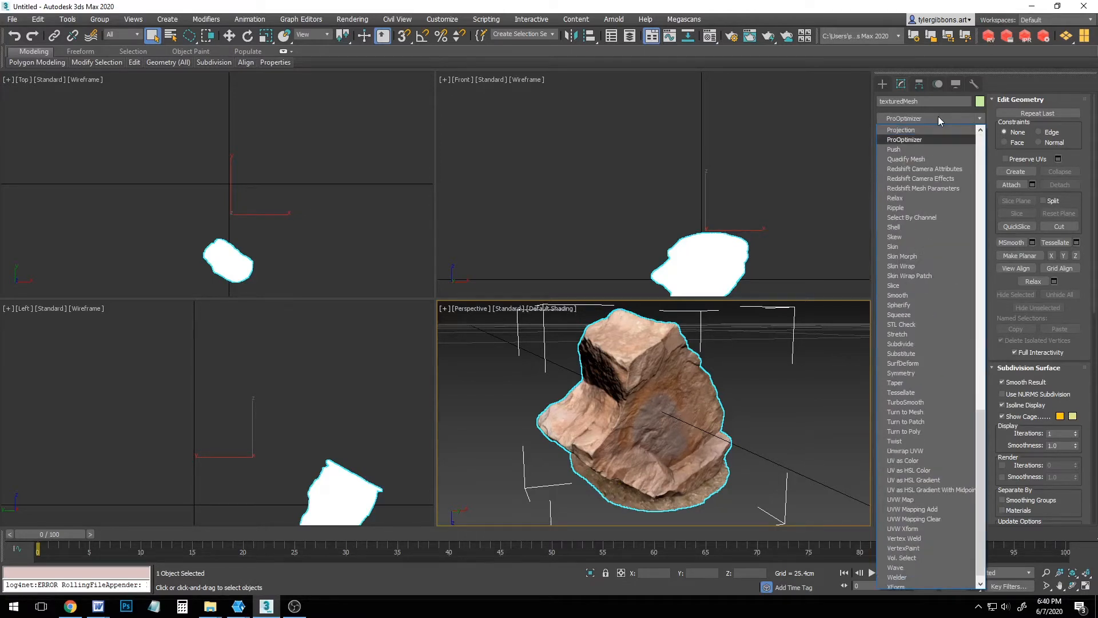
{"action": "left_click", "coordinate": [904, 140]}
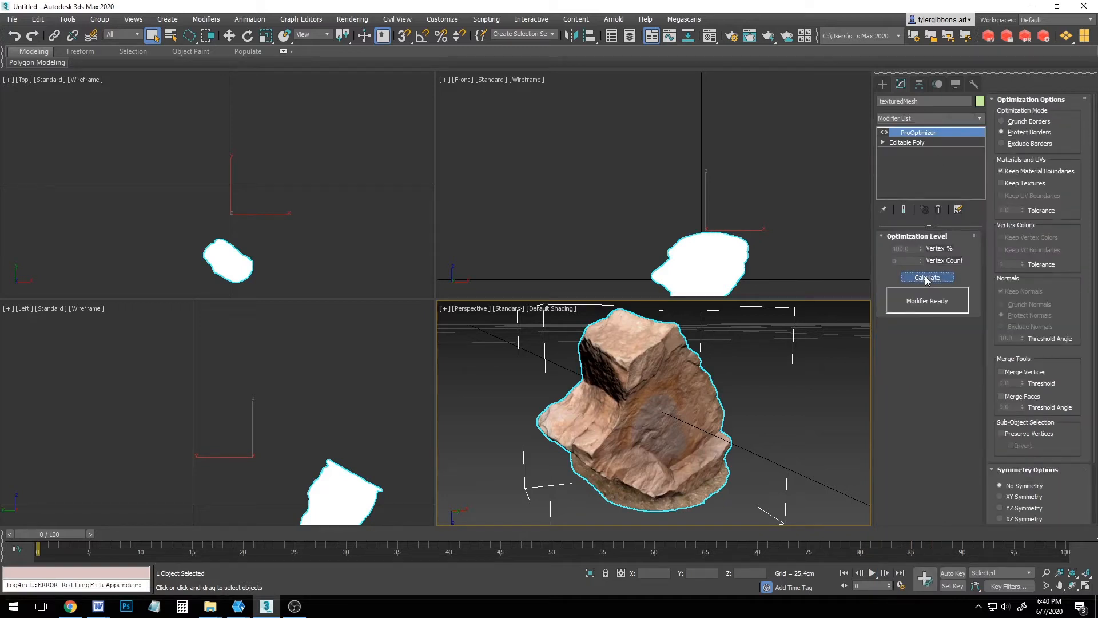
{"action": "left_click", "coordinate": [926, 277]}
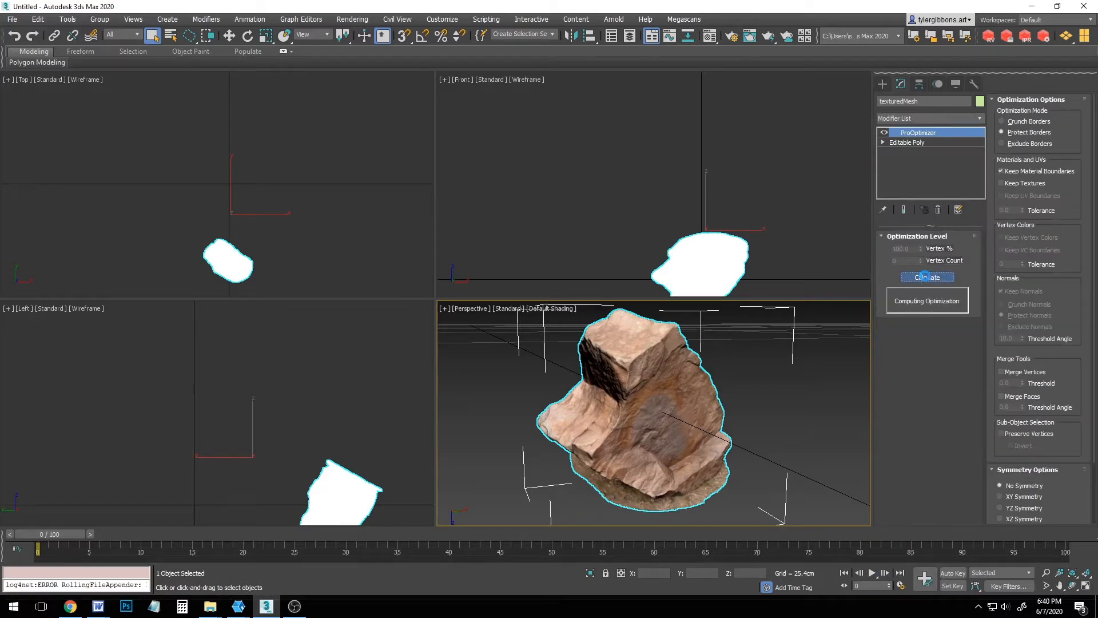
{"action": "left_click", "coordinate": [927, 277]}
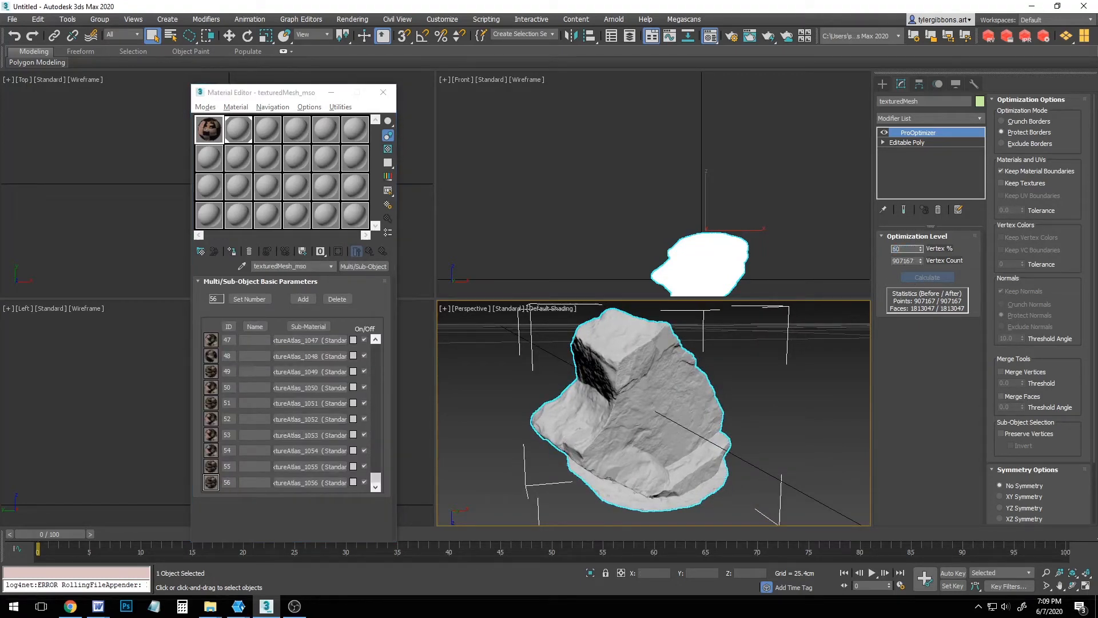
{"action": "left_click", "coordinate": [383, 92]}
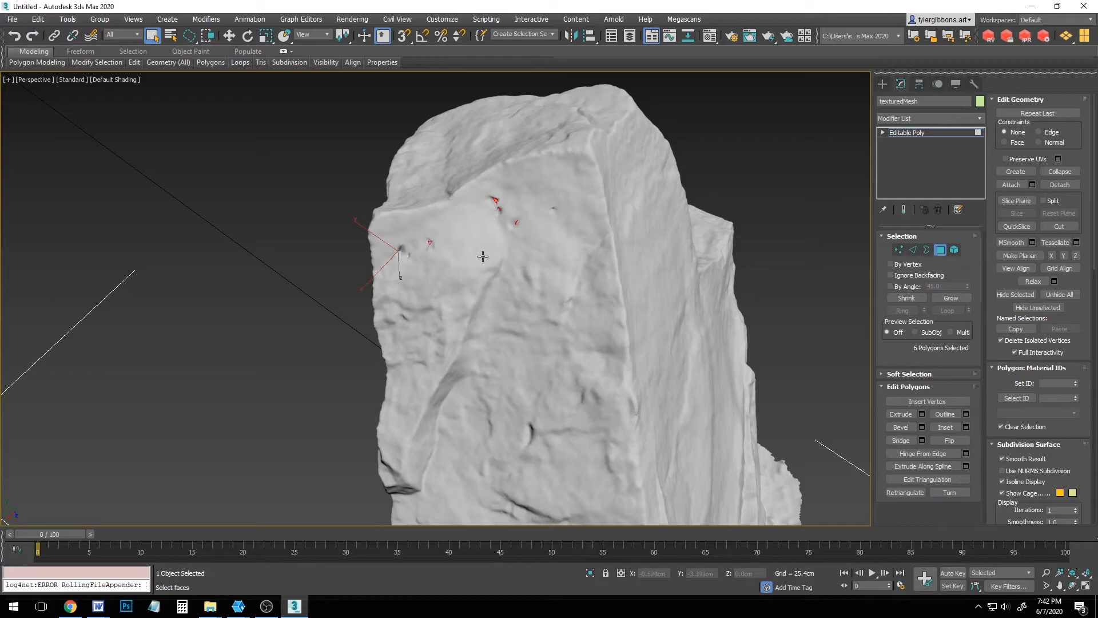
{"action": "mouse_move", "coordinate": [563, 302]}
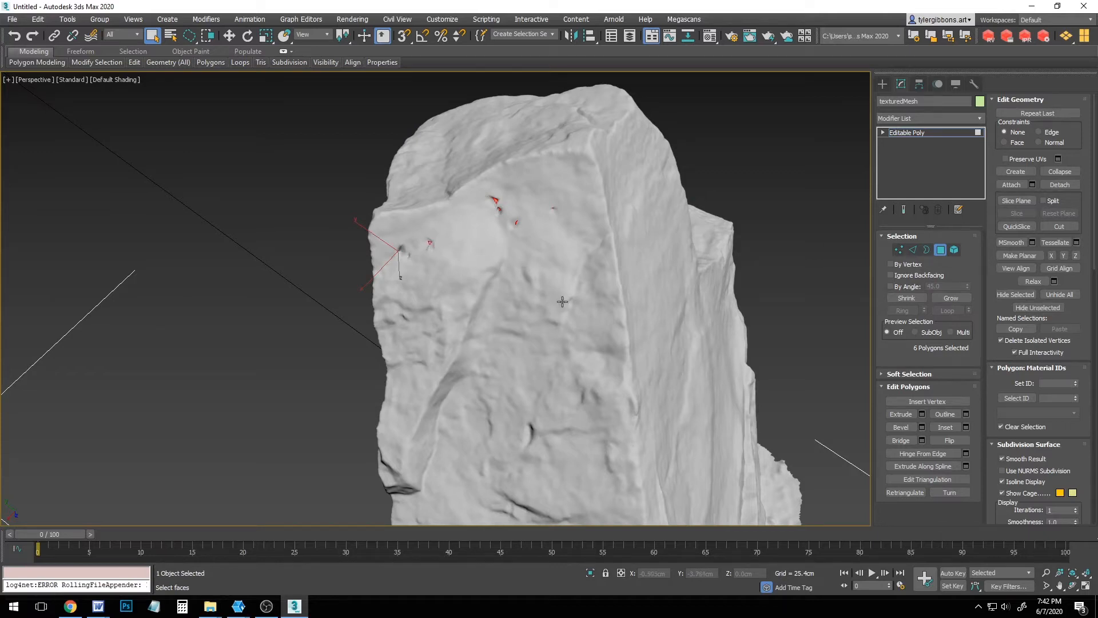
Step: Grow the artifact polygon selection twice and smooth it with a Relax modifier, then collapse the stack
{"action": "left_click", "coordinate": [951, 297]}
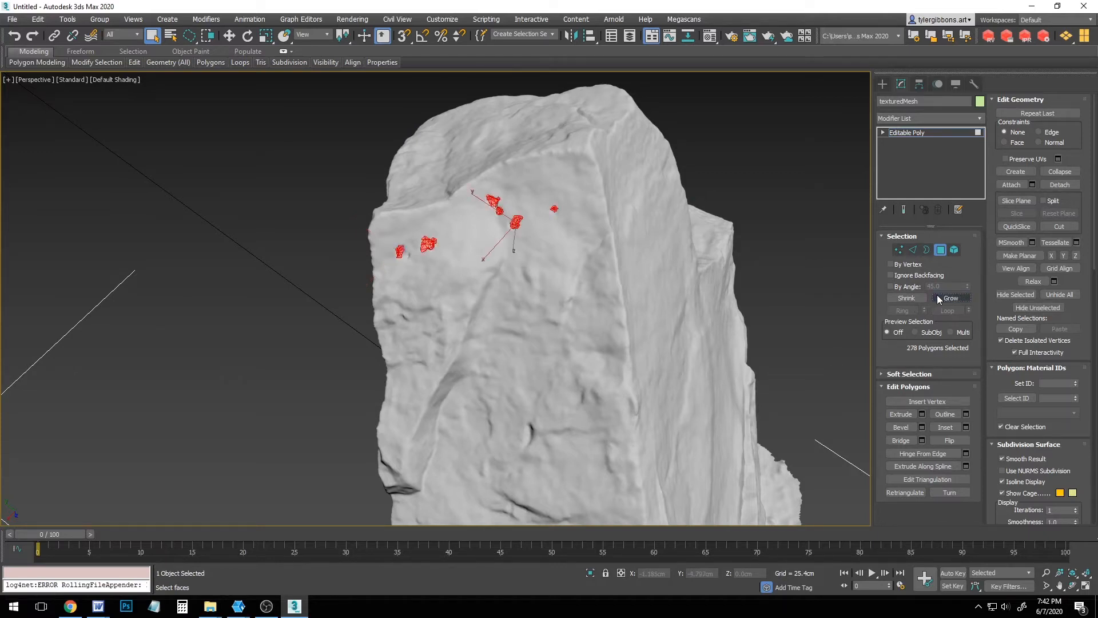
{"action": "left_click", "coordinate": [950, 297]}
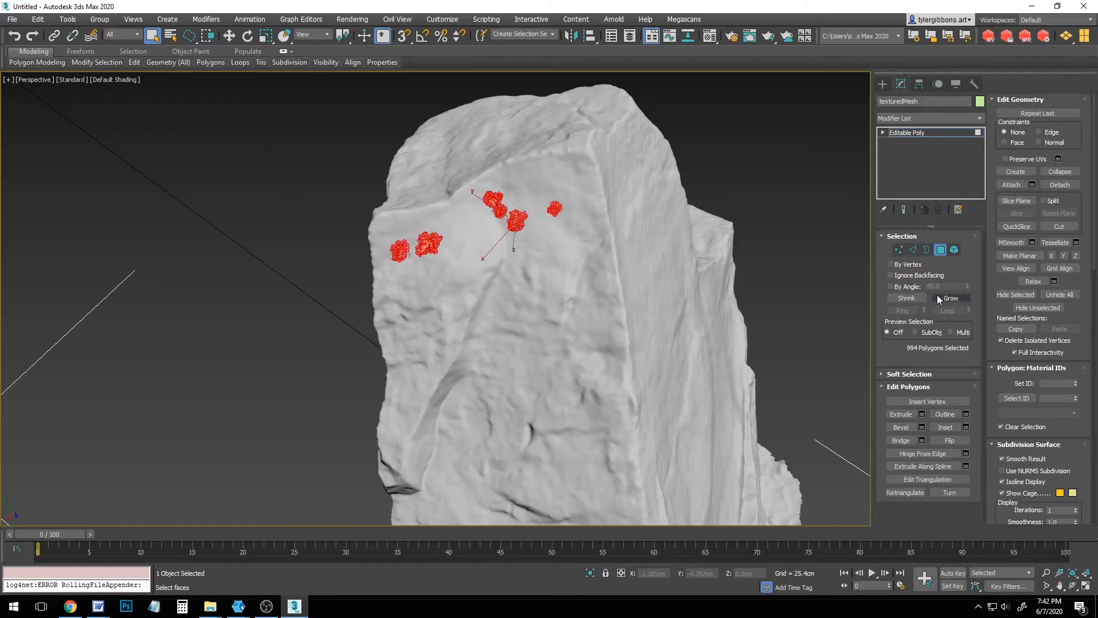
{"action": "left_click", "coordinate": [930, 118]}
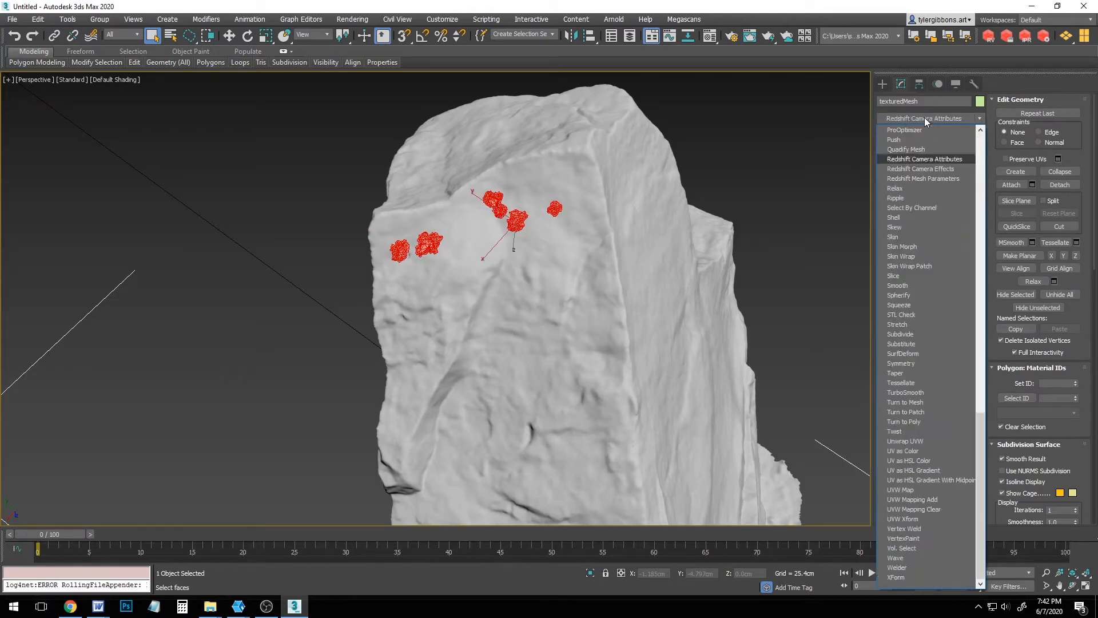
{"action": "left_click", "coordinate": [895, 187]}
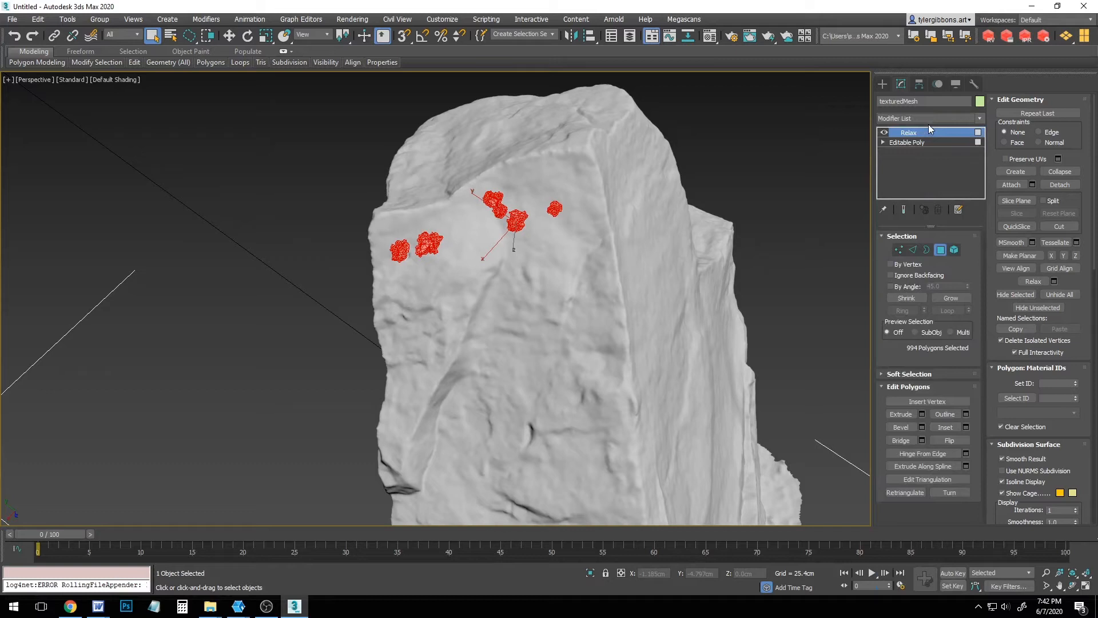
{"action": "left_click", "coordinate": [909, 132]}
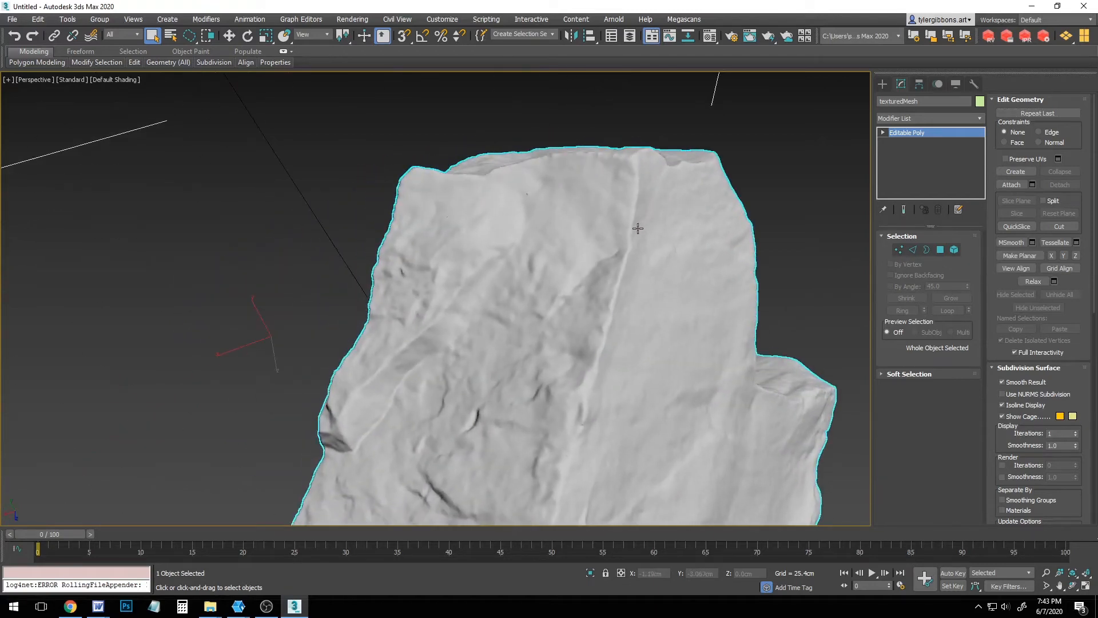
Step: Add an Unwrap UVW modifier to the boulder and flatten all its faces into UV clusters via Flatten Mapping
{"action": "right_click", "coordinate": [638, 228]}
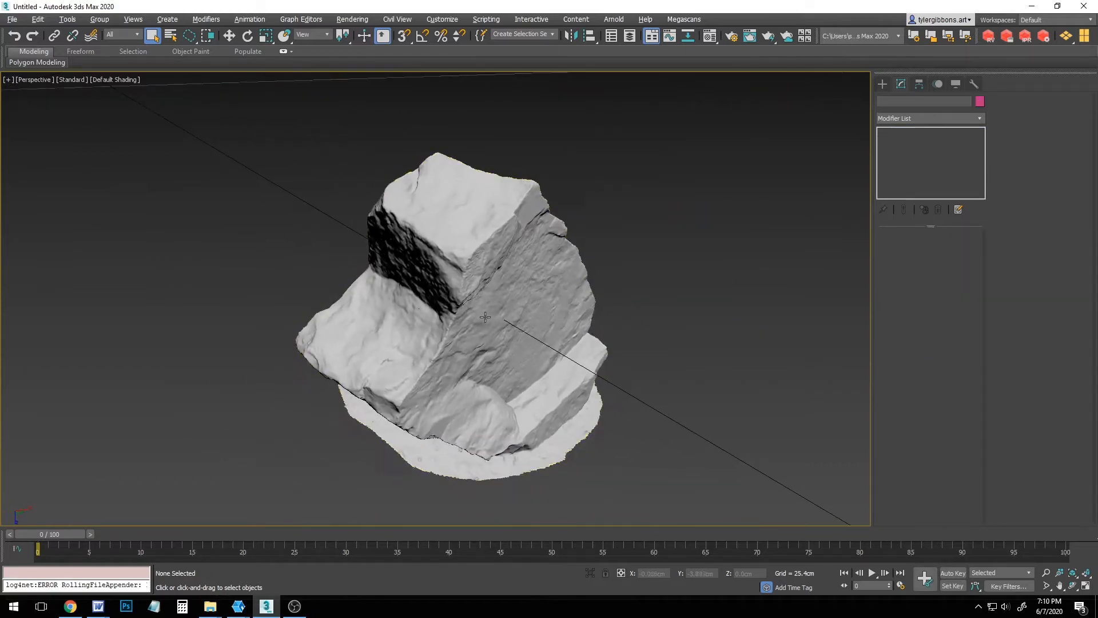
{"action": "left_click", "coordinate": [462, 315]}
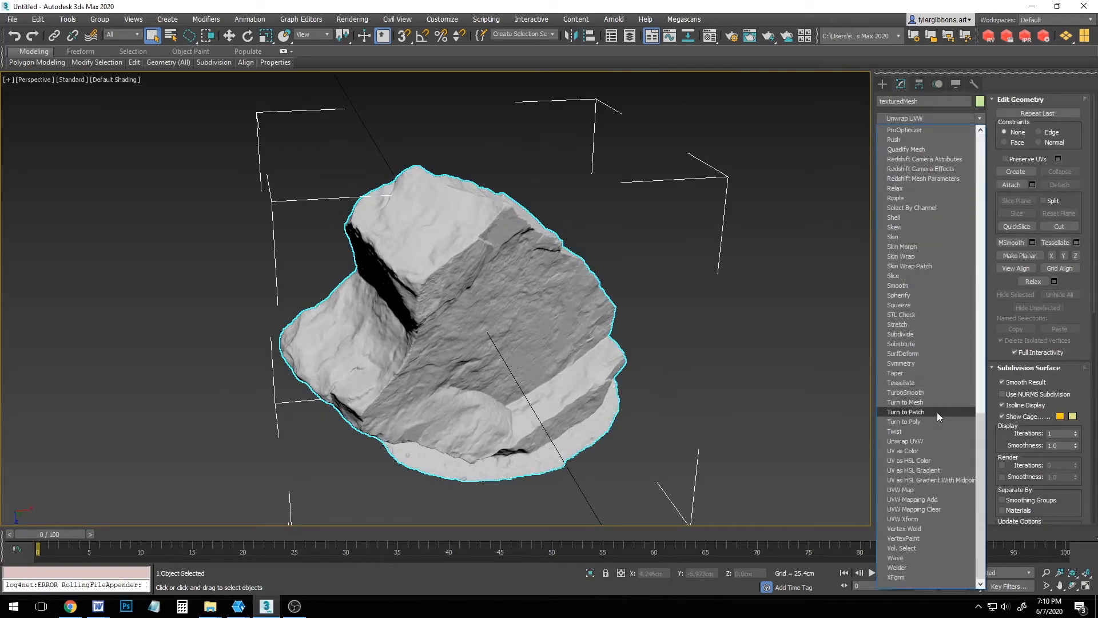
{"action": "left_click", "coordinate": [909, 441]}
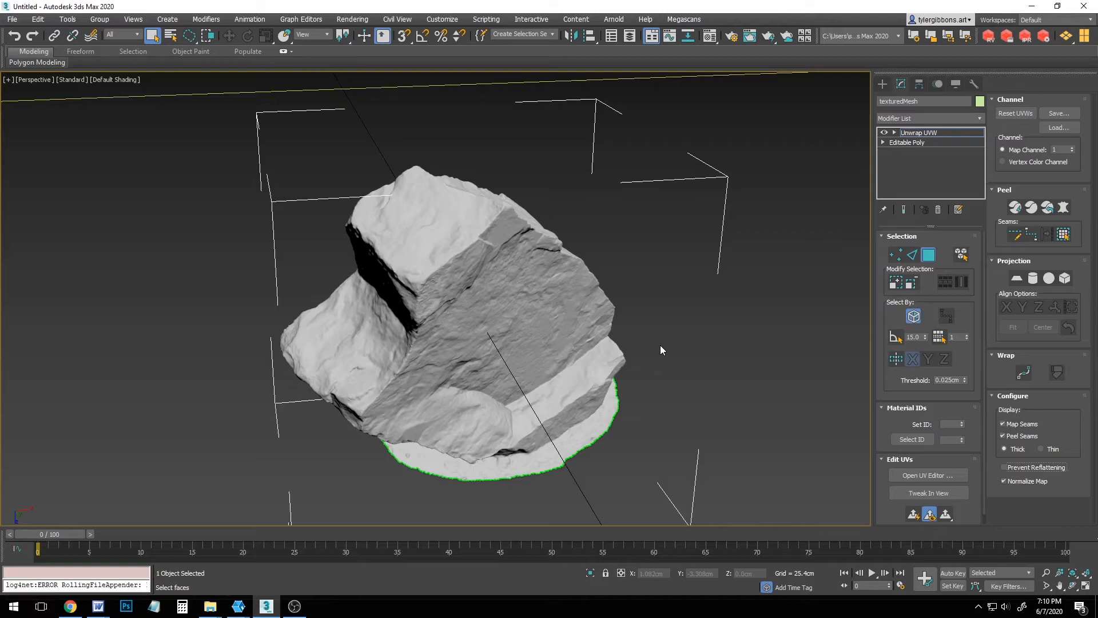
{"action": "mouse_move", "coordinate": [655, 350]}
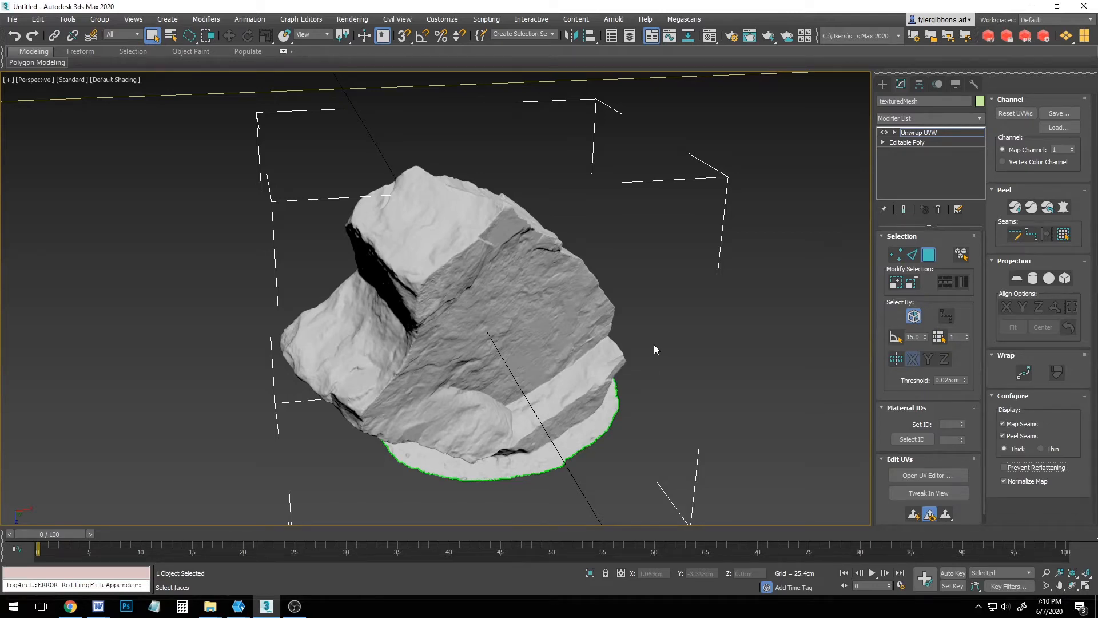
{"action": "left_click", "coordinate": [926, 475]}
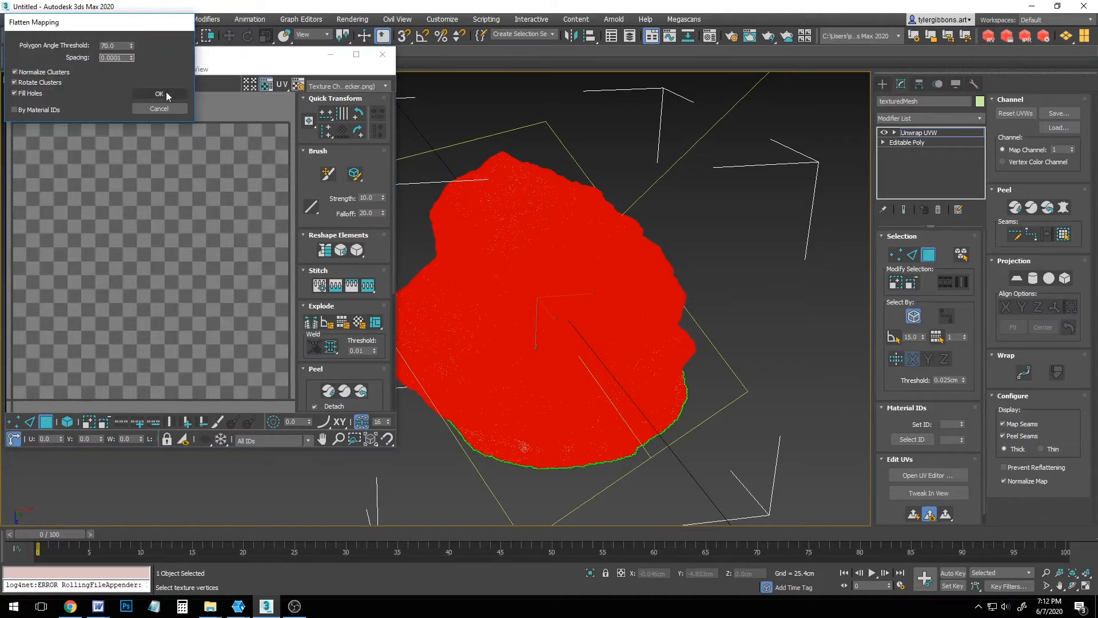
{"action": "left_click", "coordinate": [159, 93]}
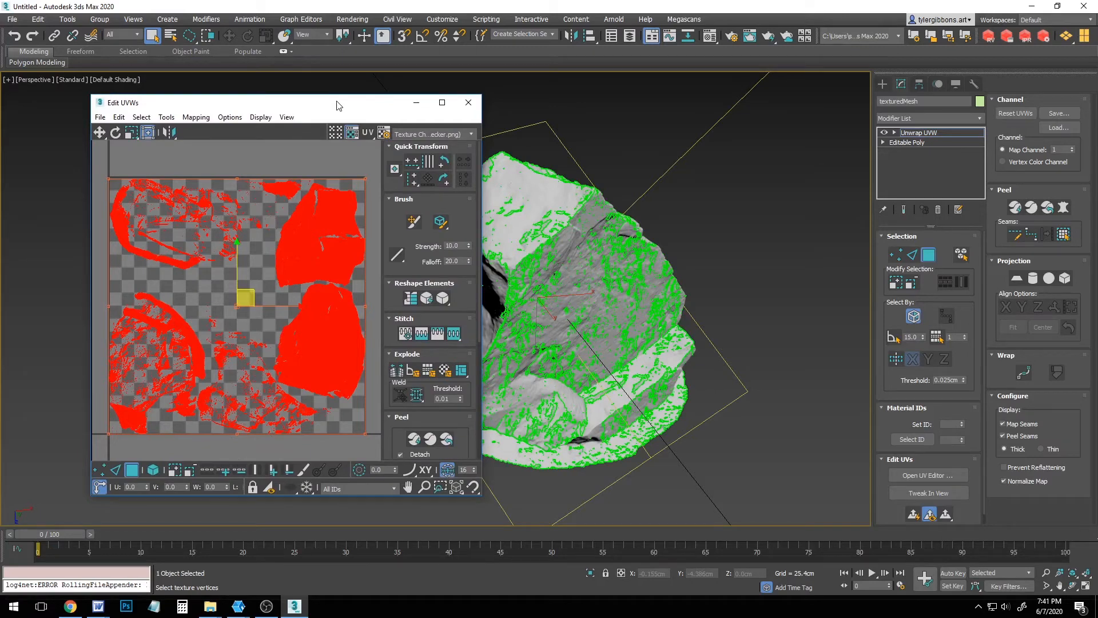
{"action": "mouse_move", "coordinate": [256, 319]}
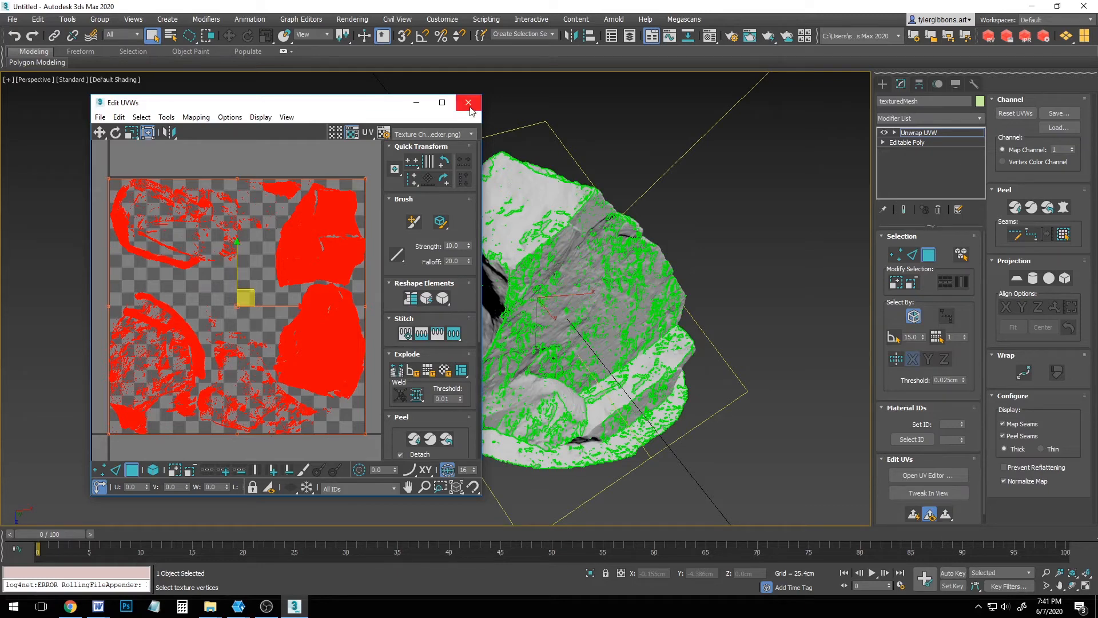
Step: Leave the UV editor and export the selected boulder as an OBJ through Export Selected
{"action": "left_click", "coordinate": [468, 102]}
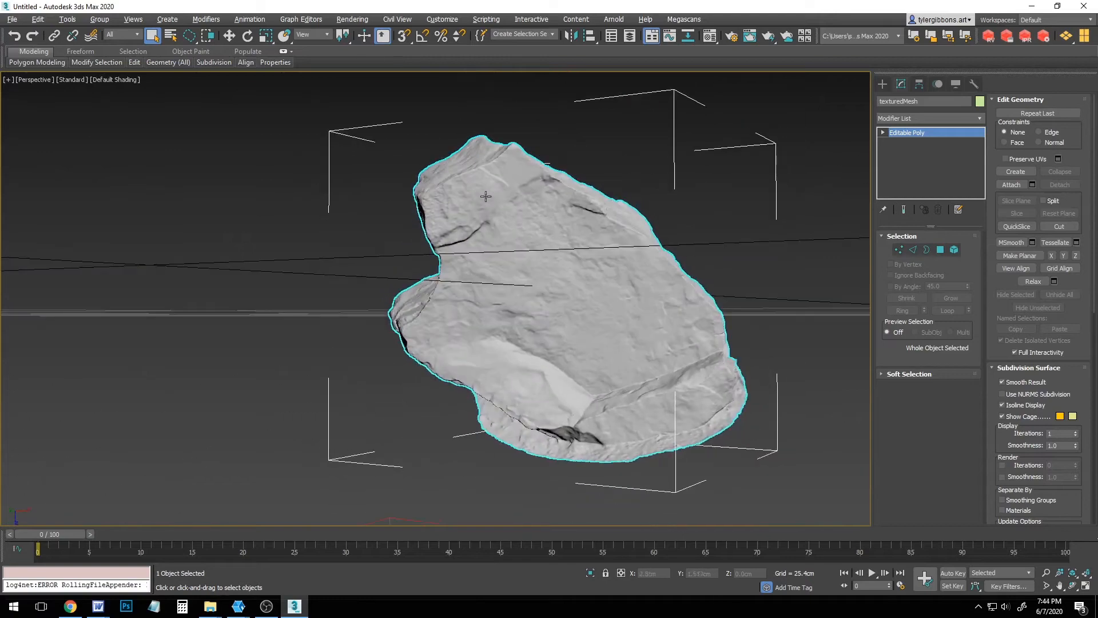
{"action": "left_click", "coordinate": [12, 19]}
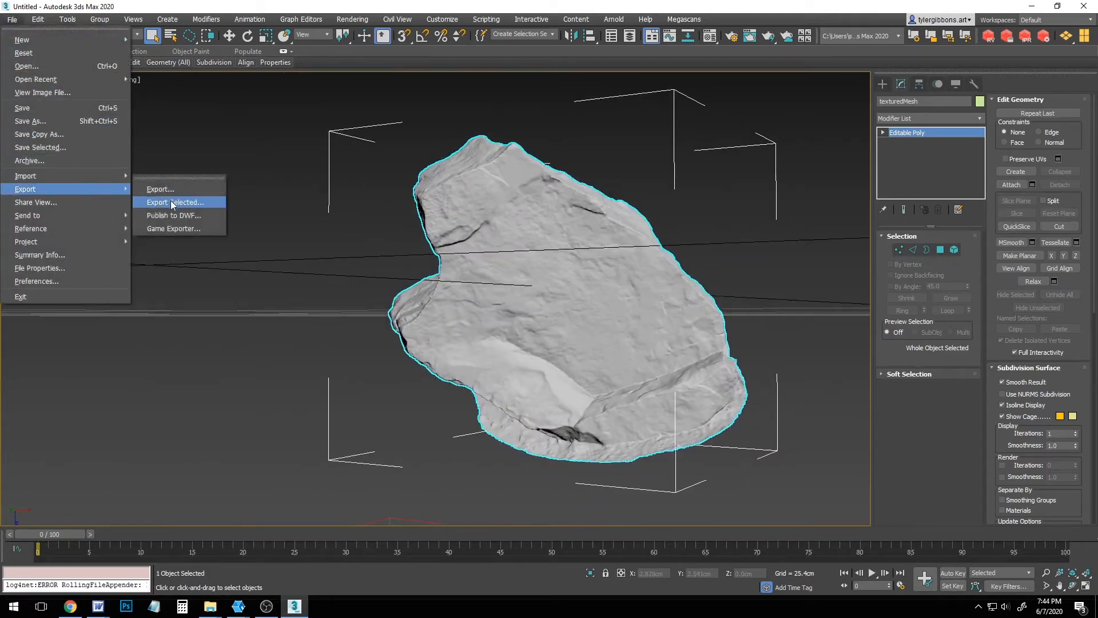
{"action": "left_click", "coordinate": [177, 202]}
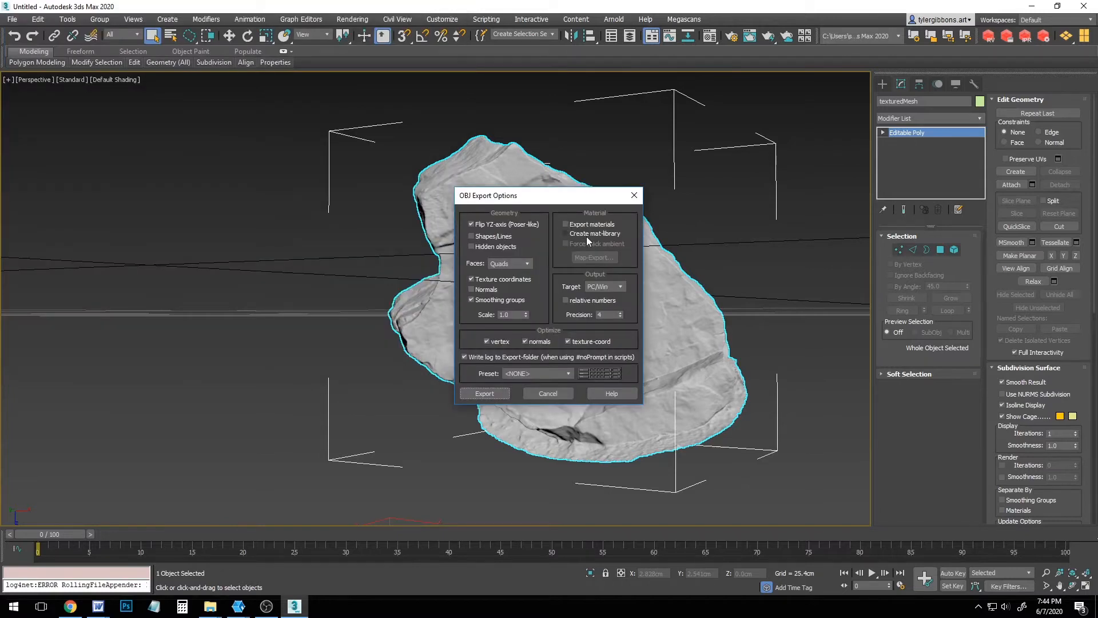
{"action": "left_click", "coordinate": [484, 393]}
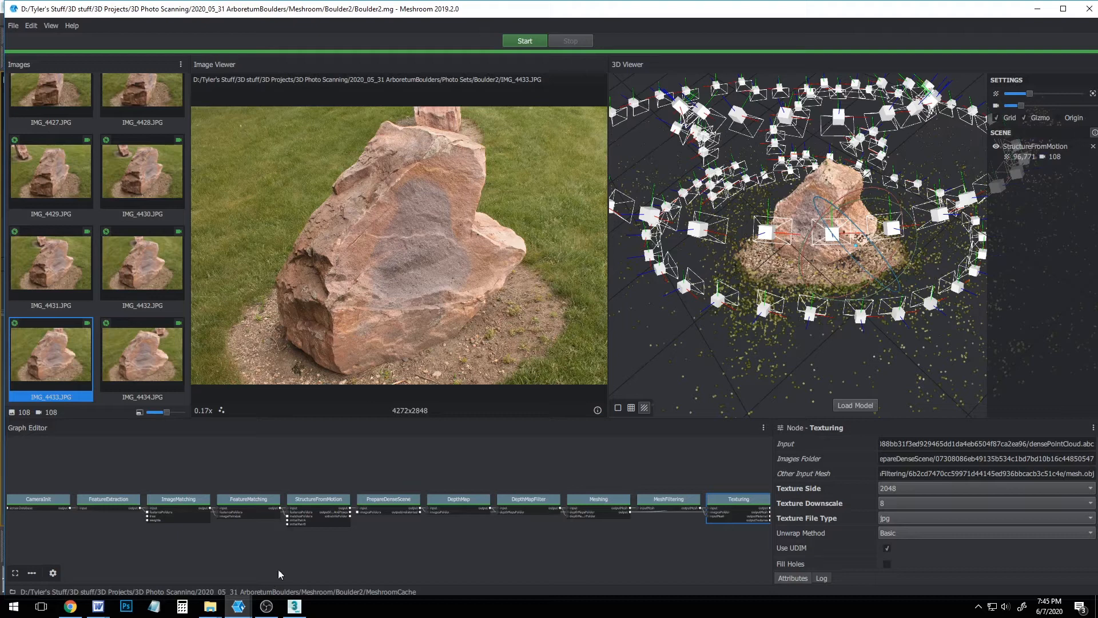
{"action": "mouse_move", "coordinate": [447, 311]}
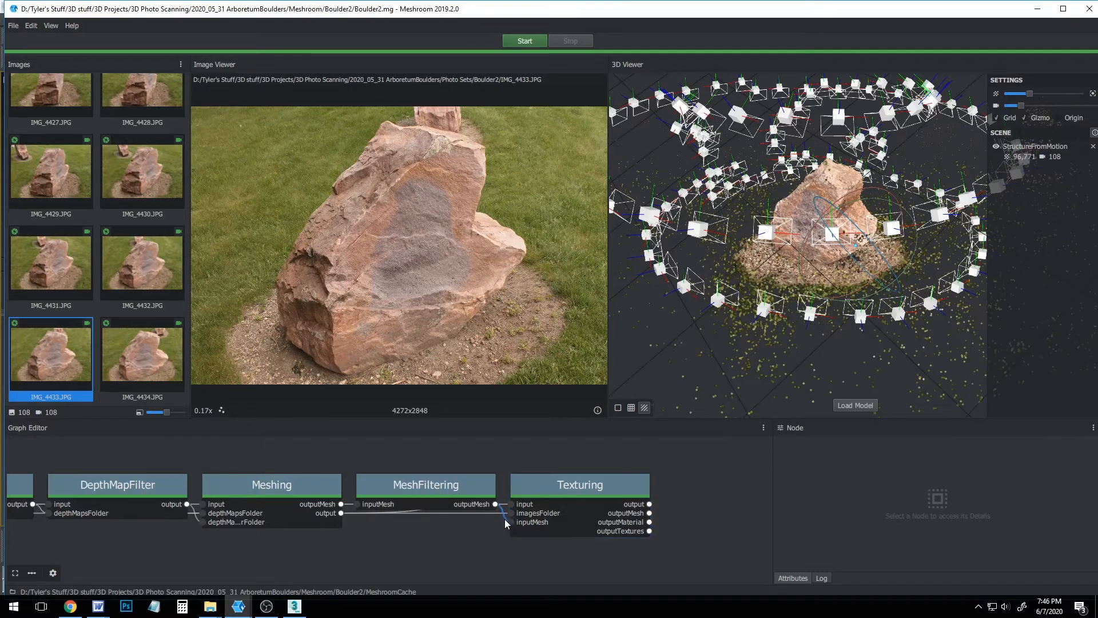
Step: Remove the link into the Texturing node's inputMesh, leaving its Other Input Mesh field empty for a new path
{"action": "right_click", "coordinate": [505, 522]}
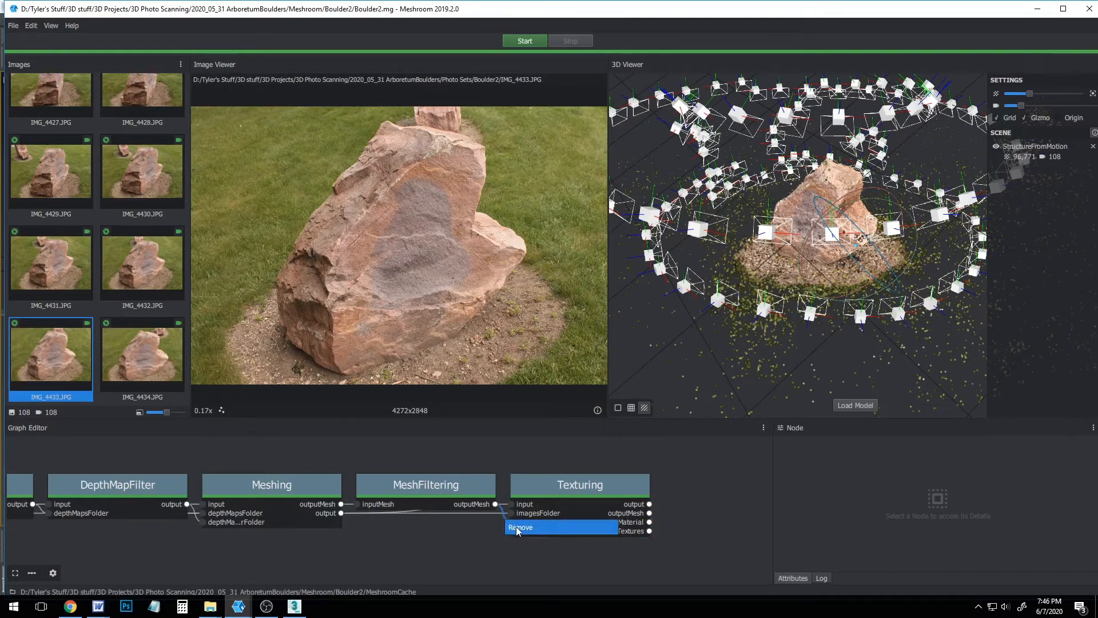
{"action": "left_click", "coordinate": [520, 527]}
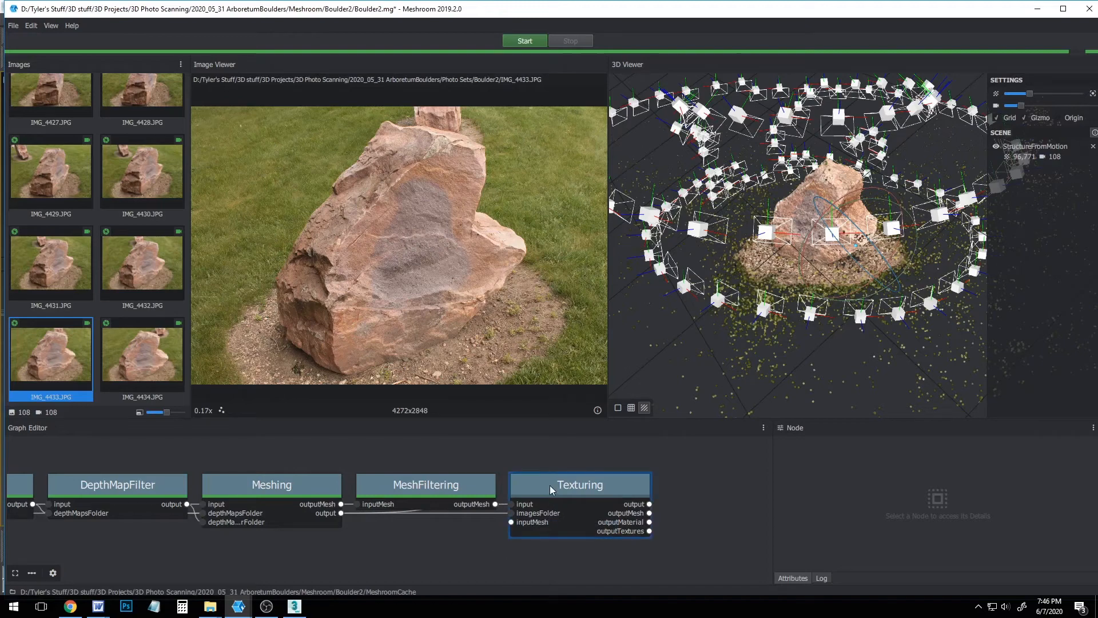
{"action": "left_click", "coordinate": [579, 485]}
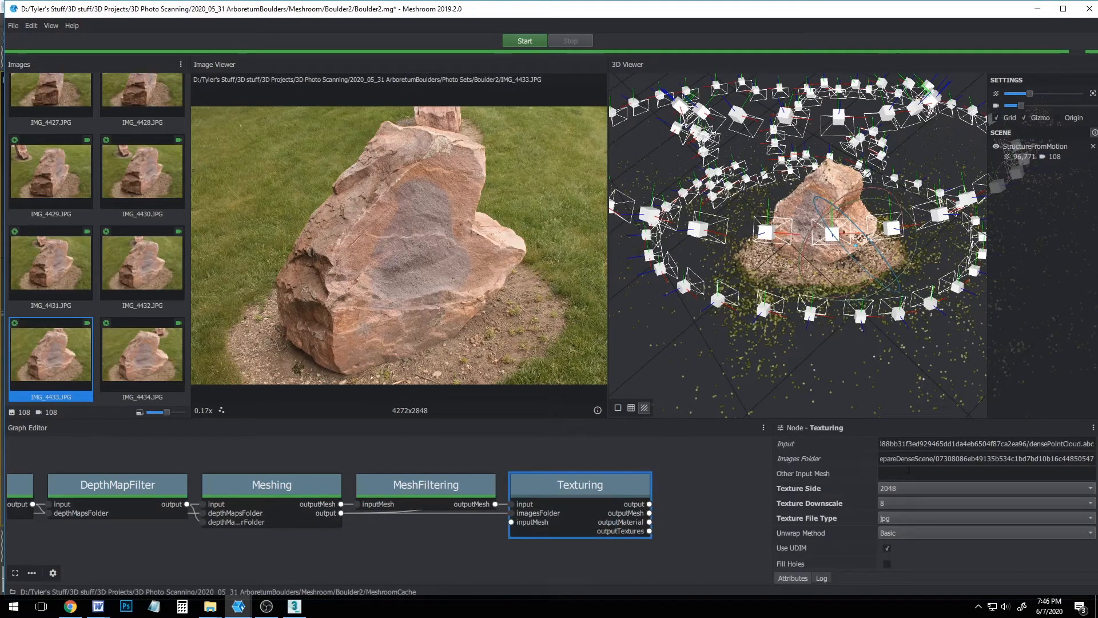
{"action": "left_click", "coordinate": [985, 474]}
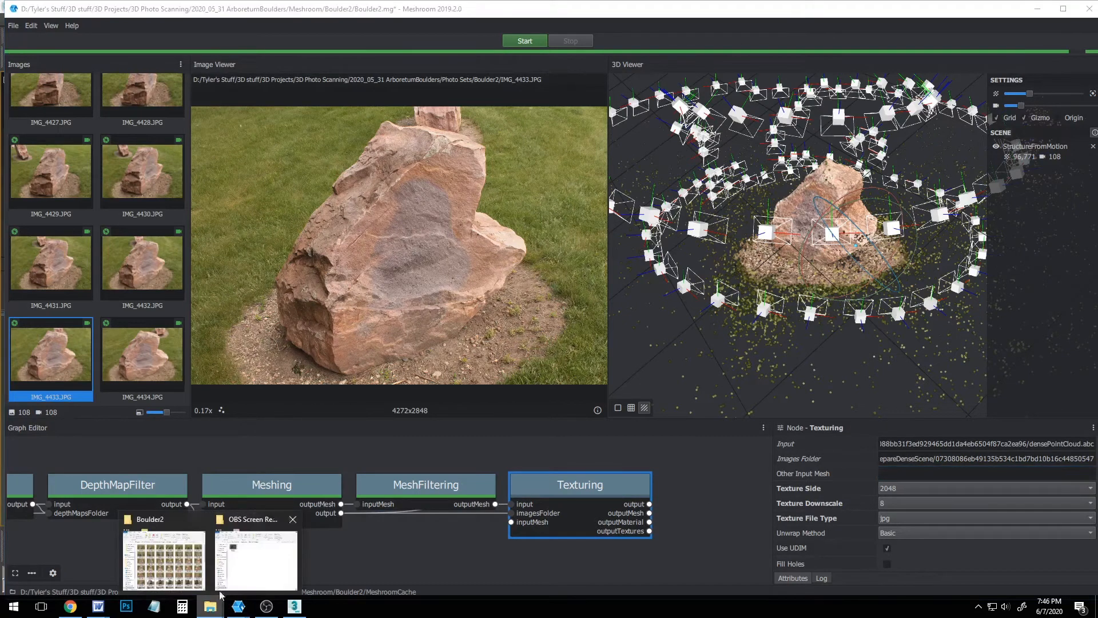
{"action": "left_click", "coordinate": [163, 561]}
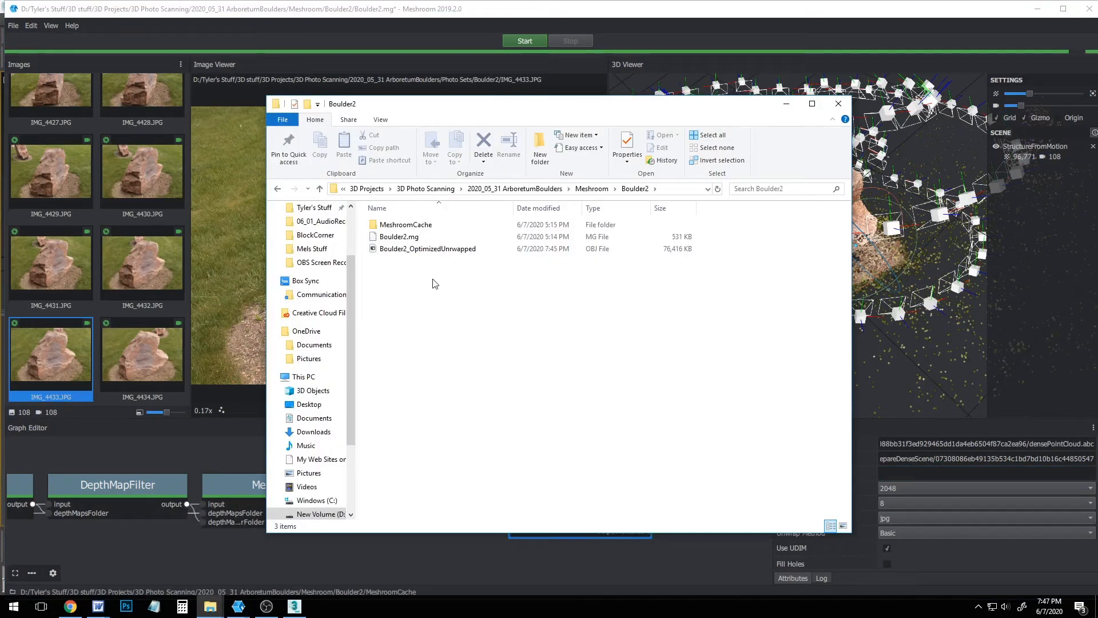
{"action": "mouse_move", "coordinate": [422, 274]}
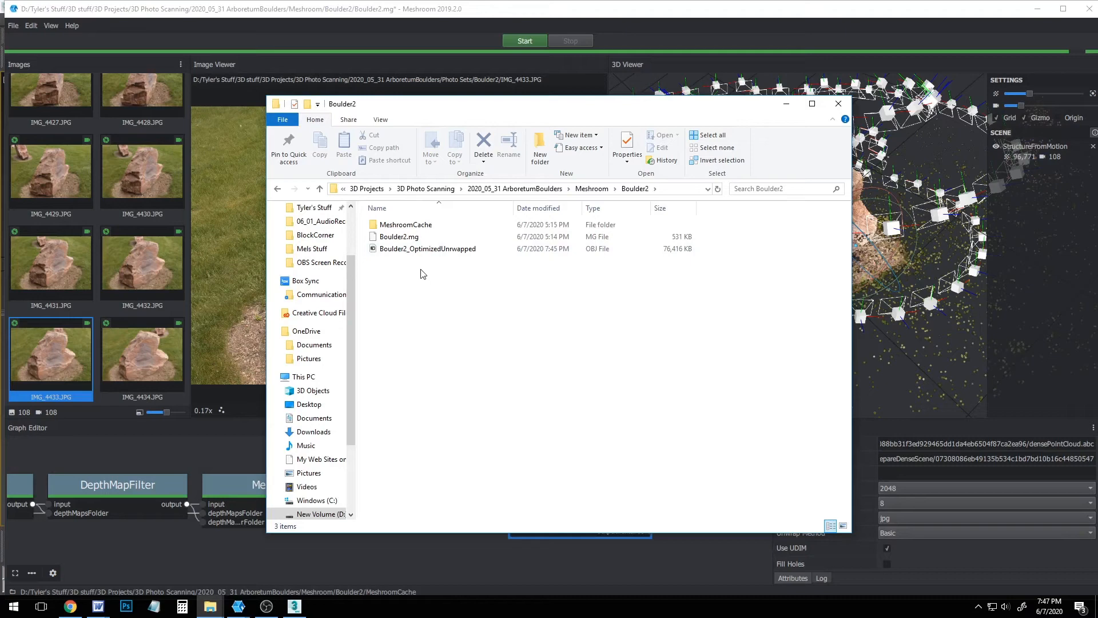
Step: Copy the path of Boulder2_OptimizedUnwrapped.obj from the Boulder2 folder
{"action": "right_click", "coordinate": [428, 249]}
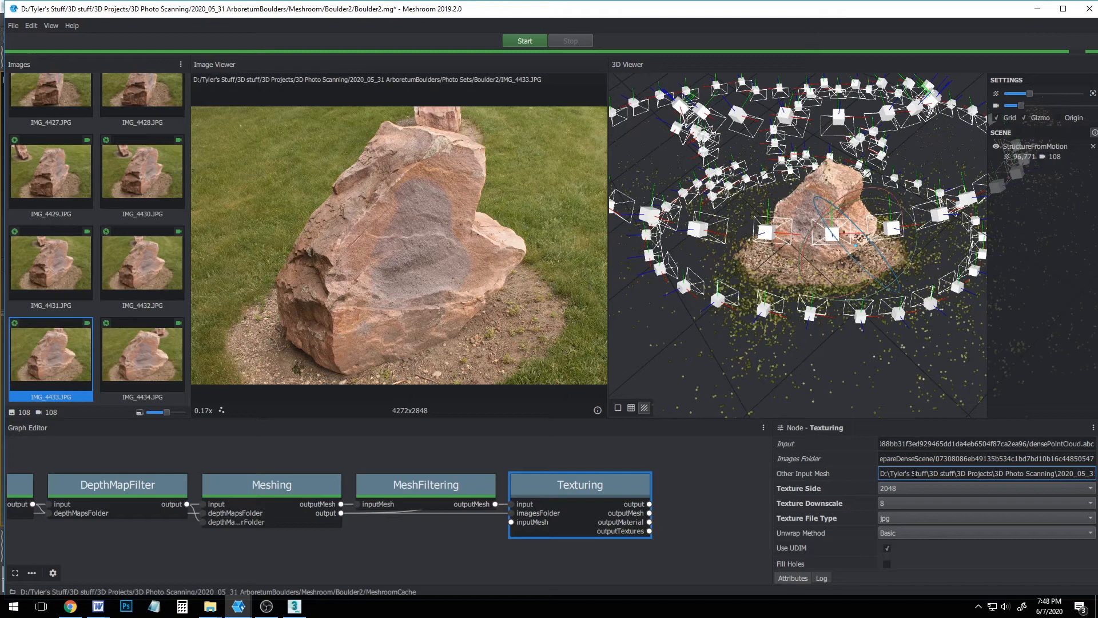
{"action": "mouse_move", "coordinate": [911, 493]}
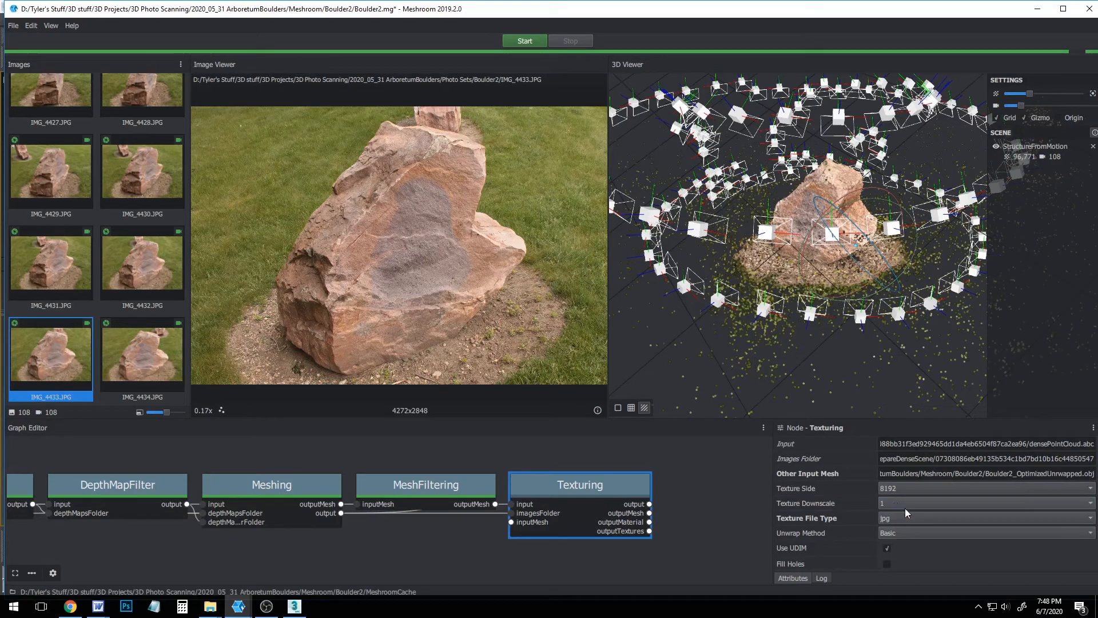
Step: Texture the OBJ at 8192 with downscale 1 and Fill Holes enabled, then start the compute
{"action": "left_click", "coordinate": [887, 563]}
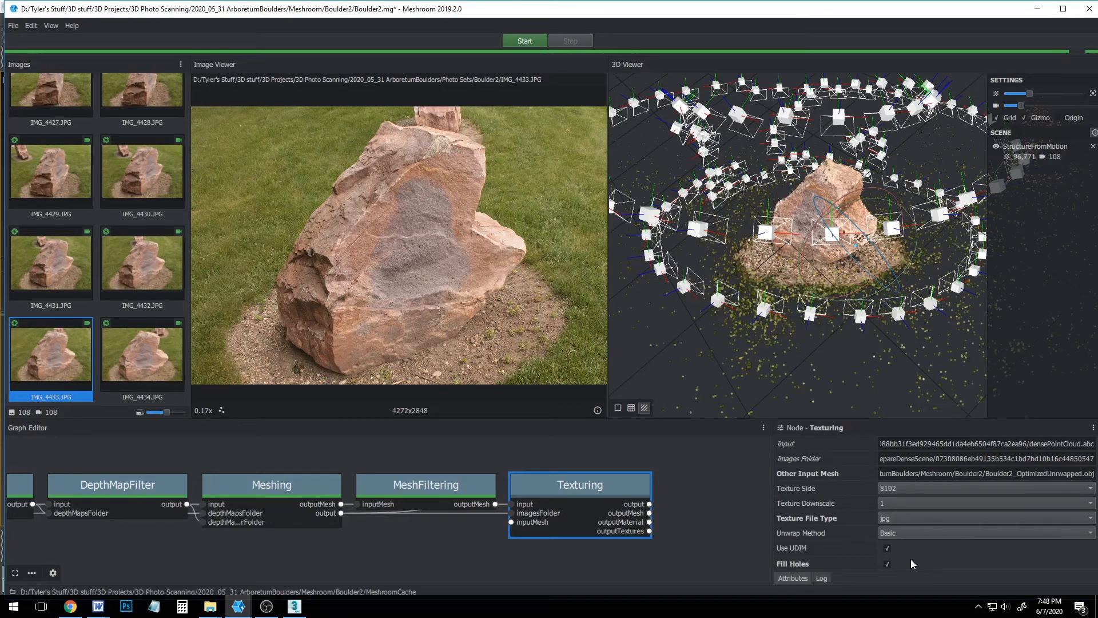
{"action": "mouse_move", "coordinate": [543, 83]}
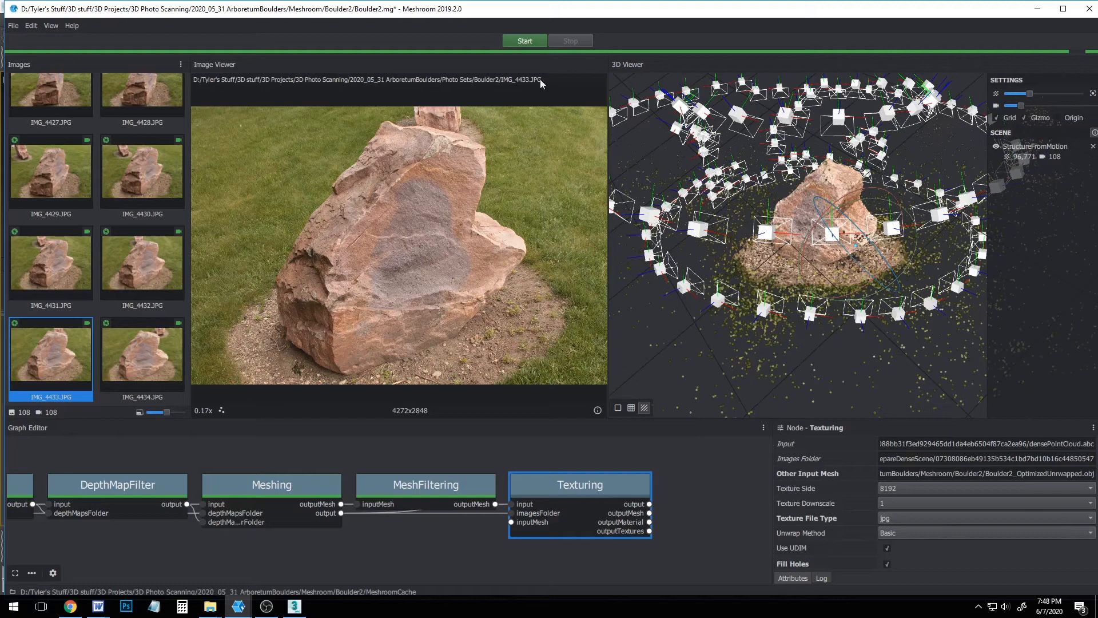
{"action": "left_click", "coordinate": [524, 41]}
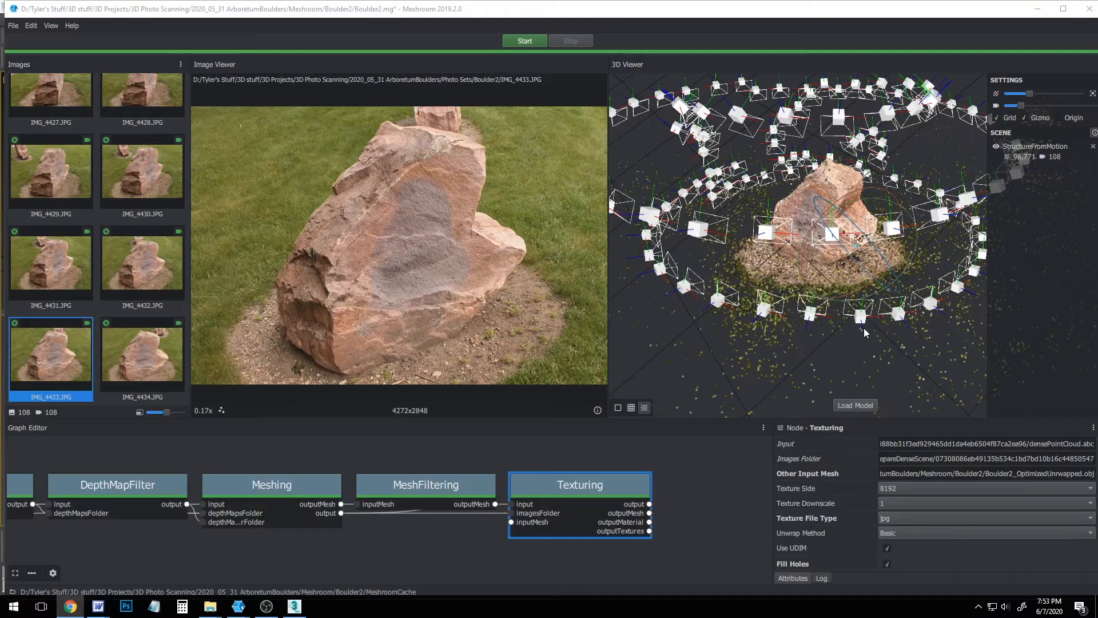
{"action": "mouse_move", "coordinate": [853, 412]}
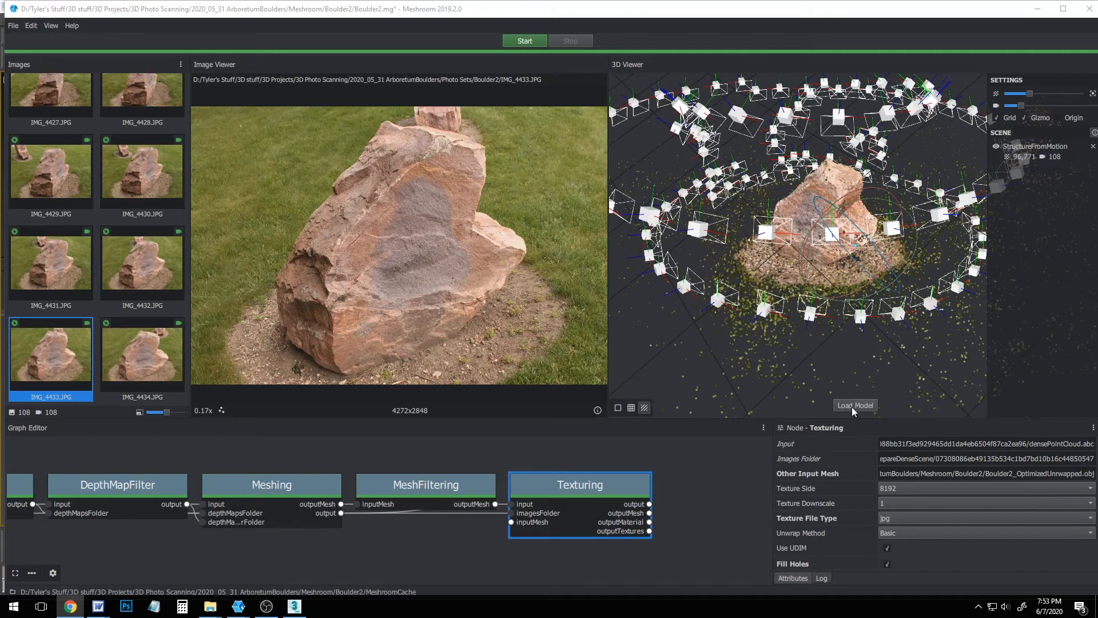
{"action": "mouse_move", "coordinate": [877, 373]}
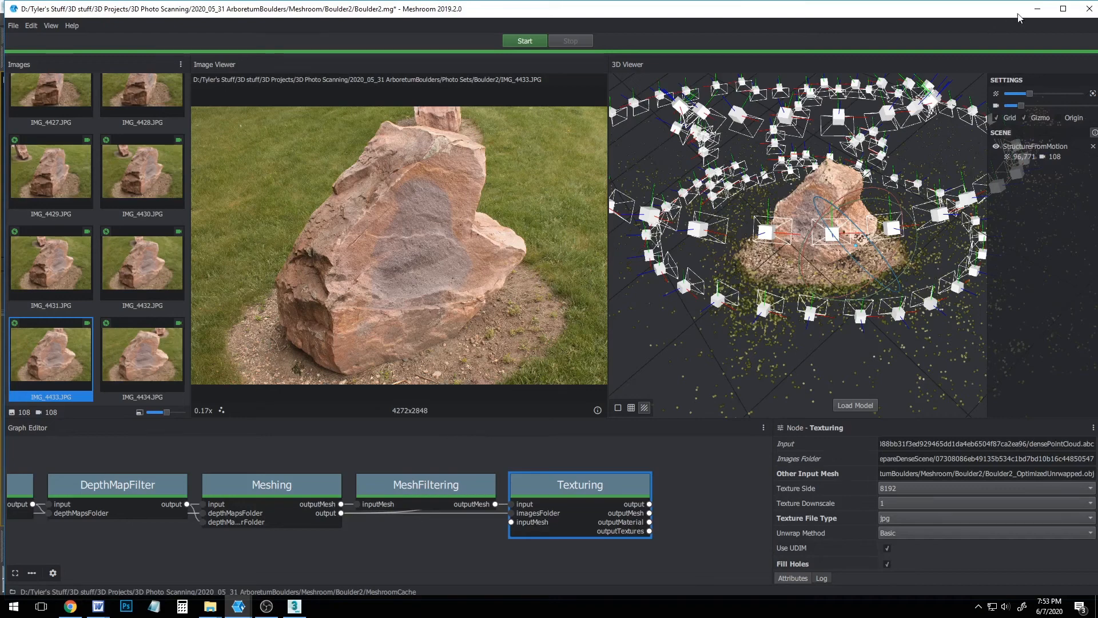
Step: Discard the old 3ds Max scene without saving and start a model import
{"action": "left_click", "coordinate": [293, 607]}
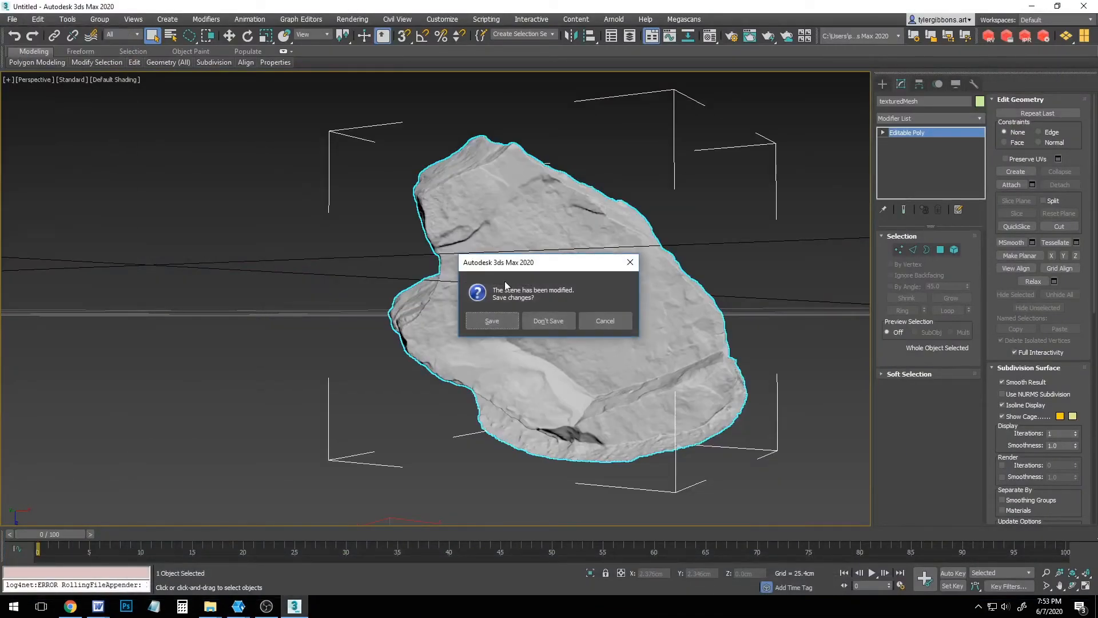
{"action": "left_click", "coordinate": [549, 320]}
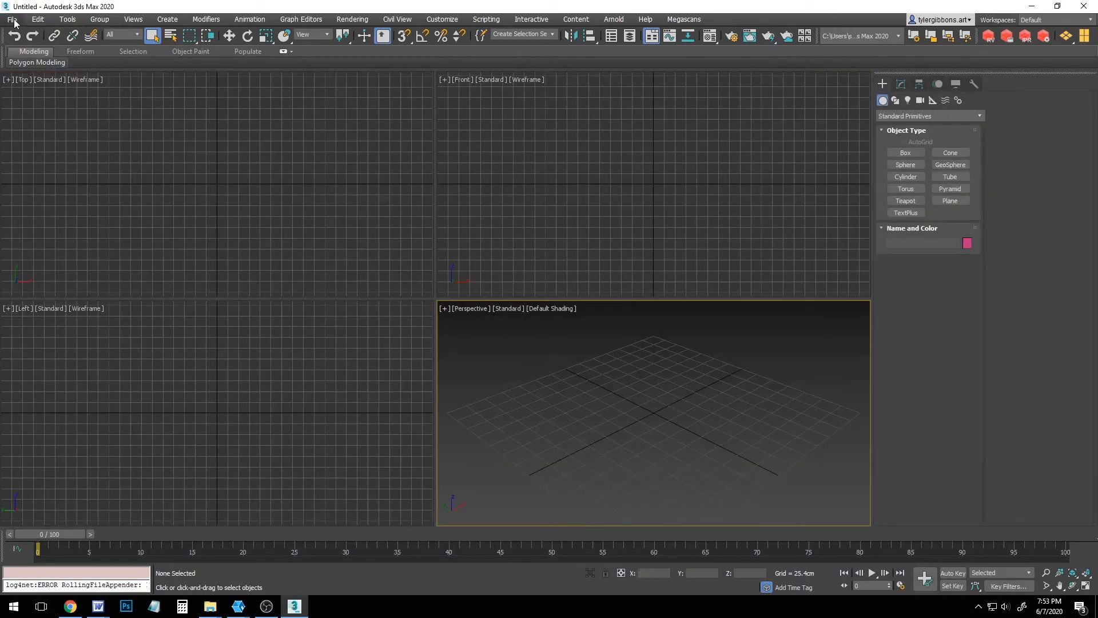
{"action": "left_click", "coordinate": [12, 18]}
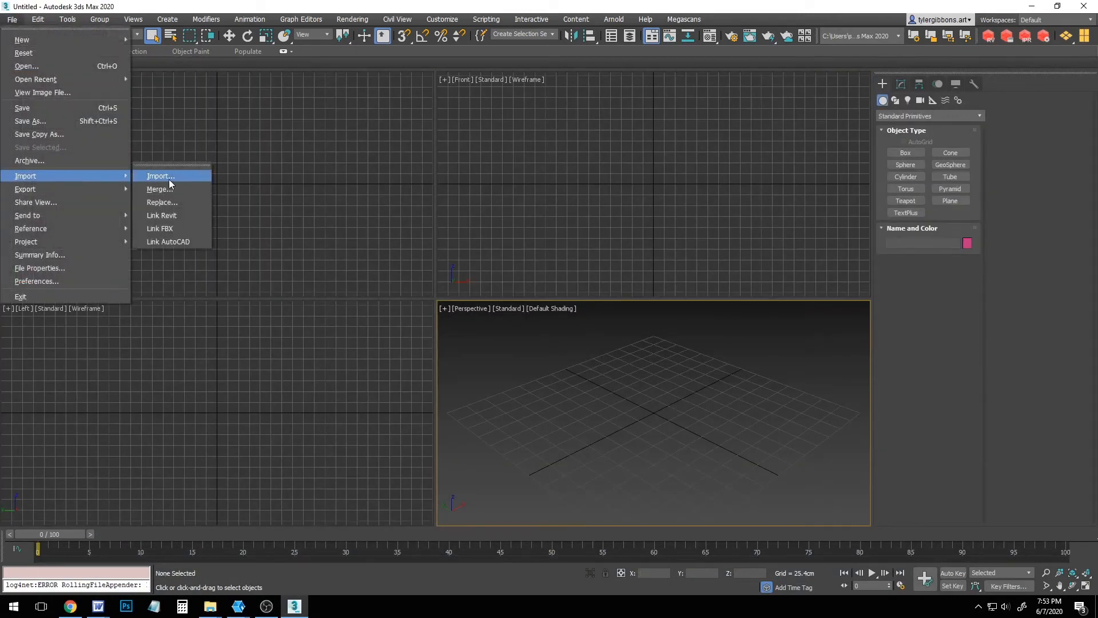
{"action": "left_click", "coordinate": [159, 175]}
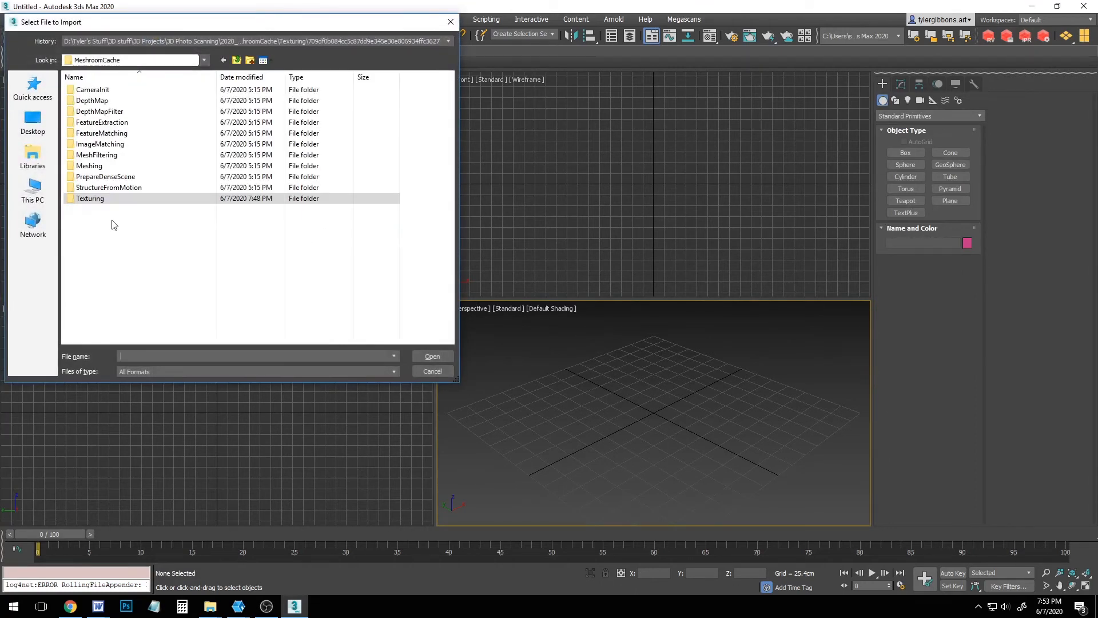
Step: Pick the newest texturedMesh OBJ from the MeshroomCache Texturing folder for import
{"action": "double_click", "coordinate": [90, 198]}
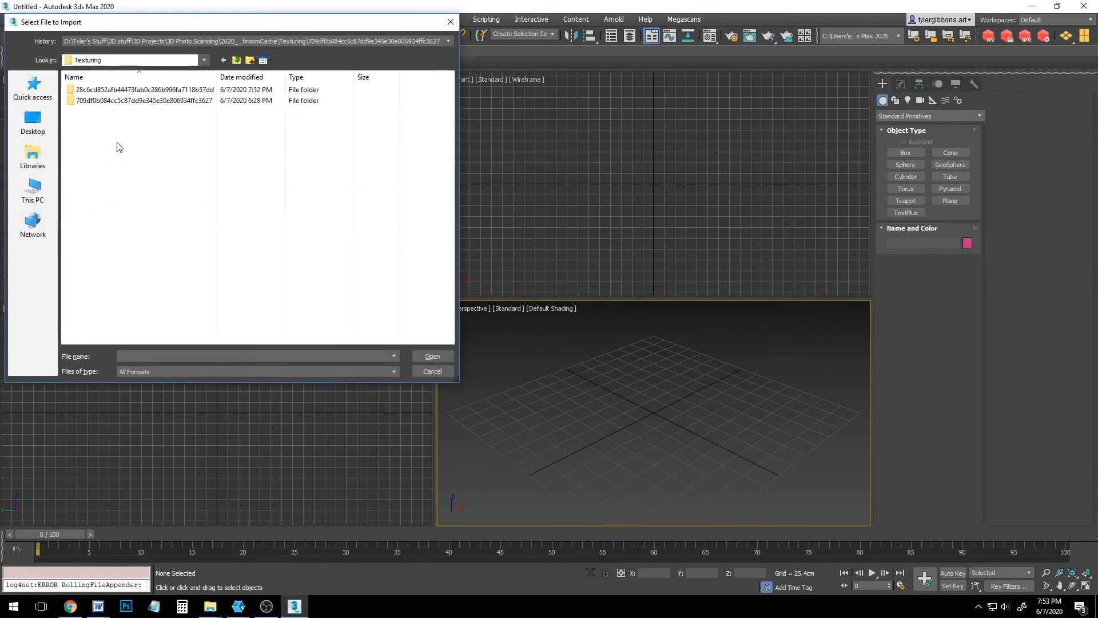
{"action": "left_click", "coordinate": [143, 101]}
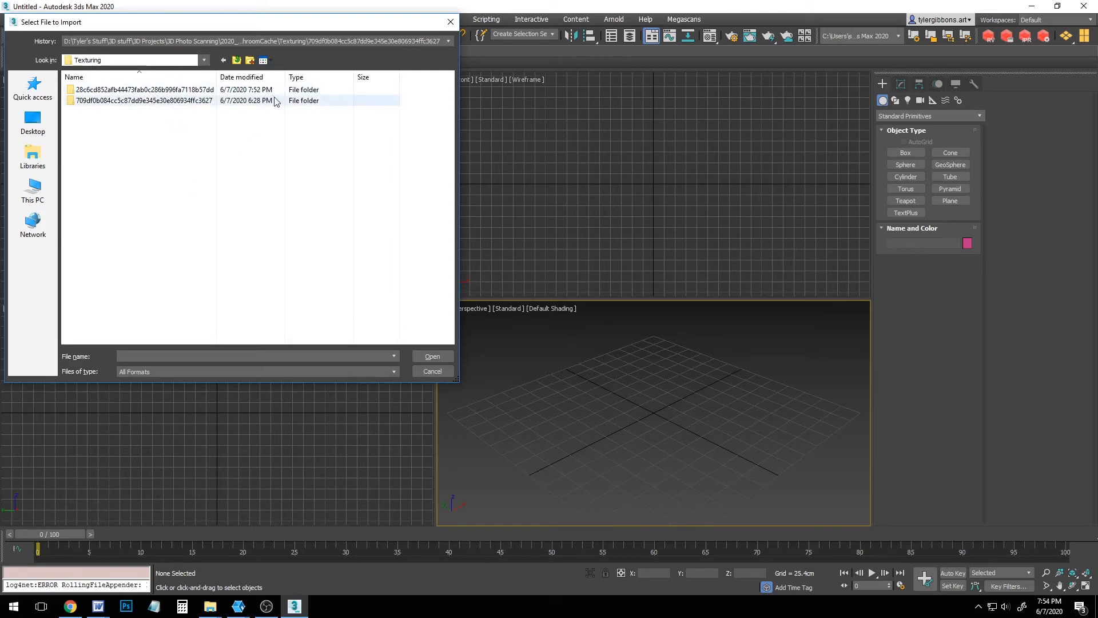
{"action": "left_click", "coordinate": [431, 356]}
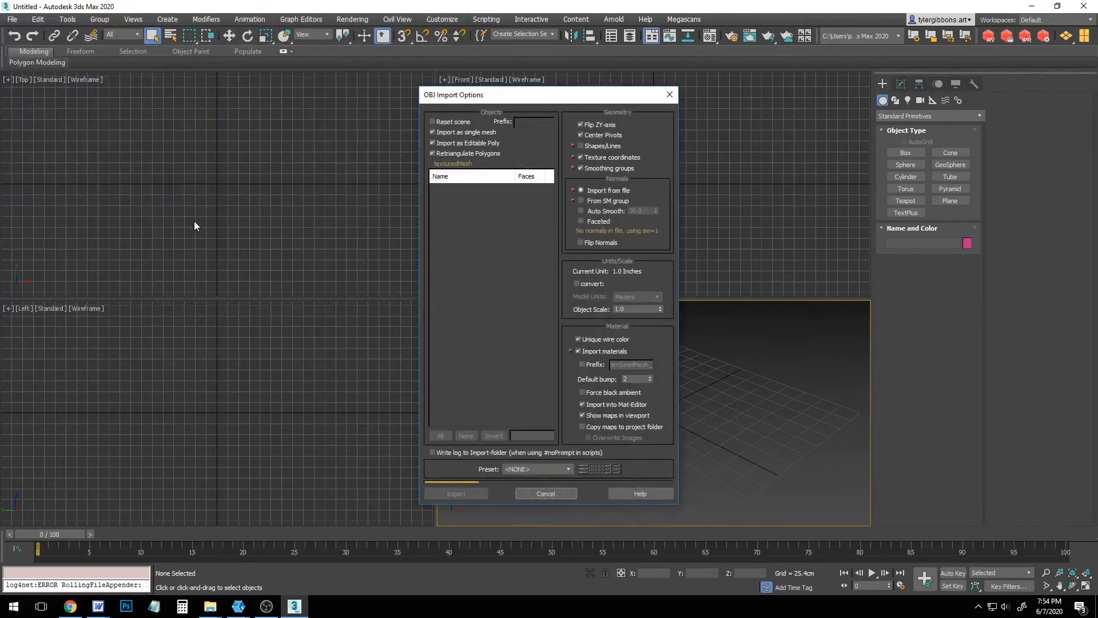
Step: Import the texturedMesh and send its diffuse bitmap texture_1001 to Photoshop for editing
{"action": "left_click", "coordinate": [456, 493]}
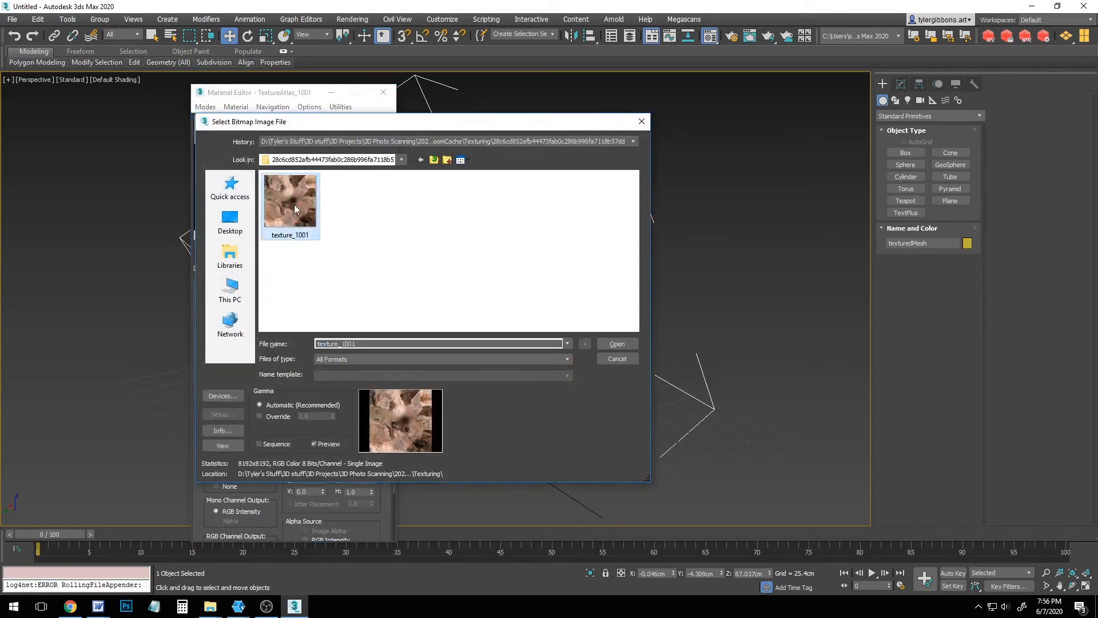
{"action": "right_click", "coordinate": [290, 196]}
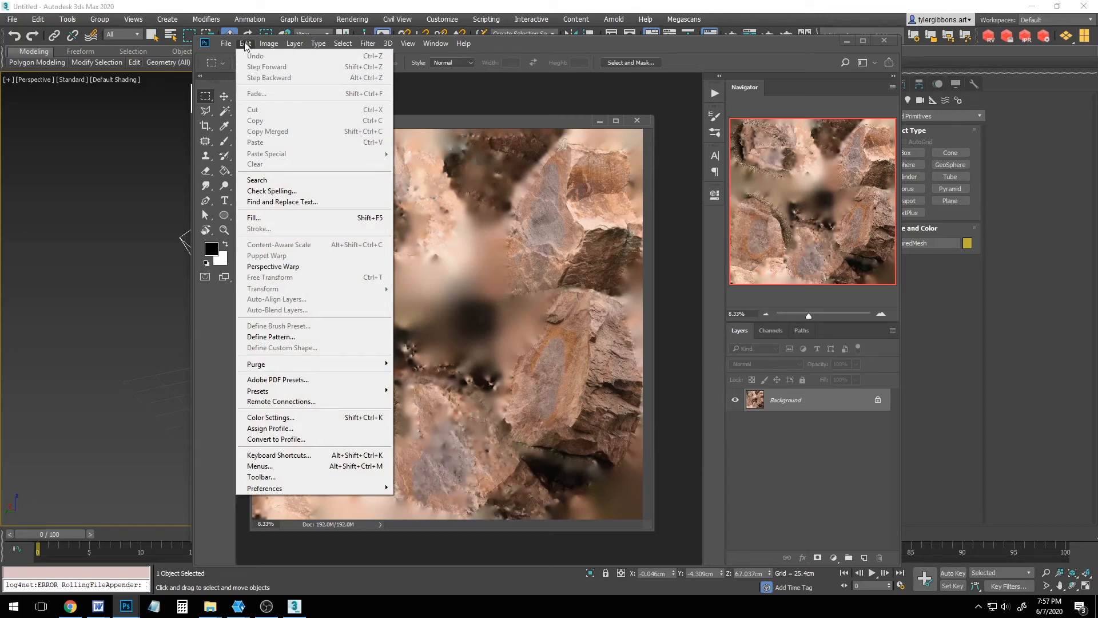
Step: Apply a Hue/Saturation adjustment of -60 saturation to texture_1001
{"action": "left_click", "coordinate": [269, 43]}
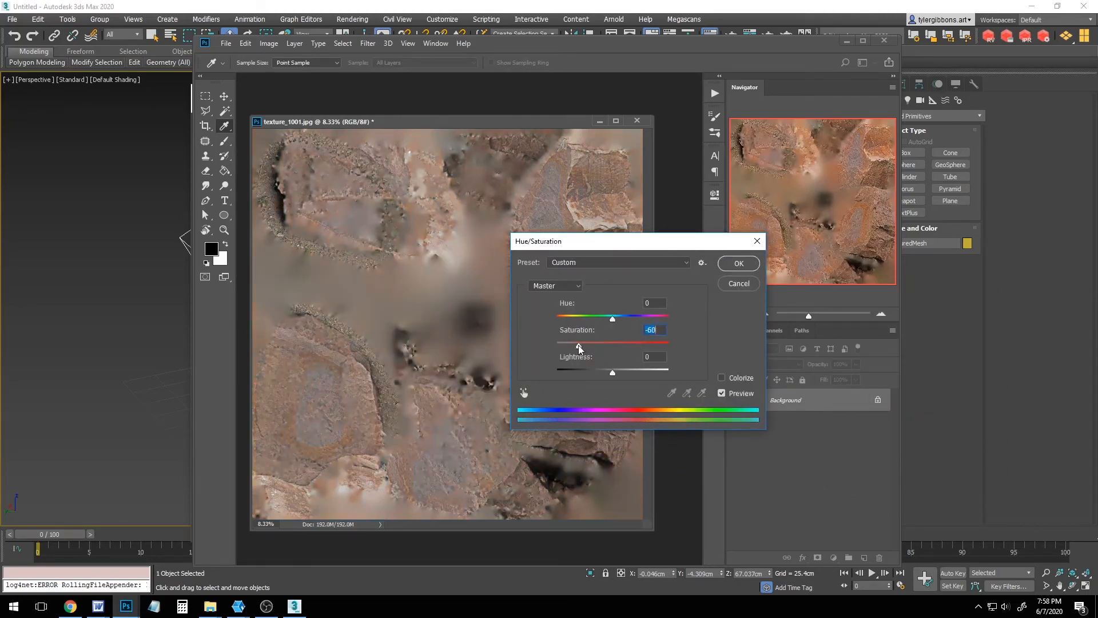
{"action": "left_click", "coordinate": [738, 263]}
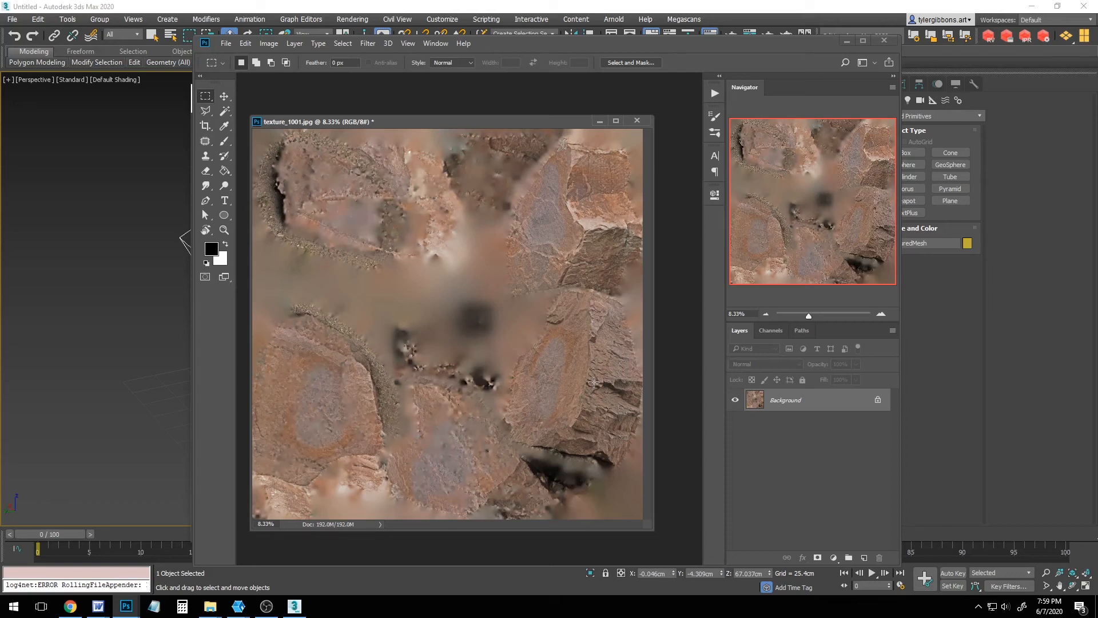
{"action": "mouse_move", "coordinate": [574, 130]}
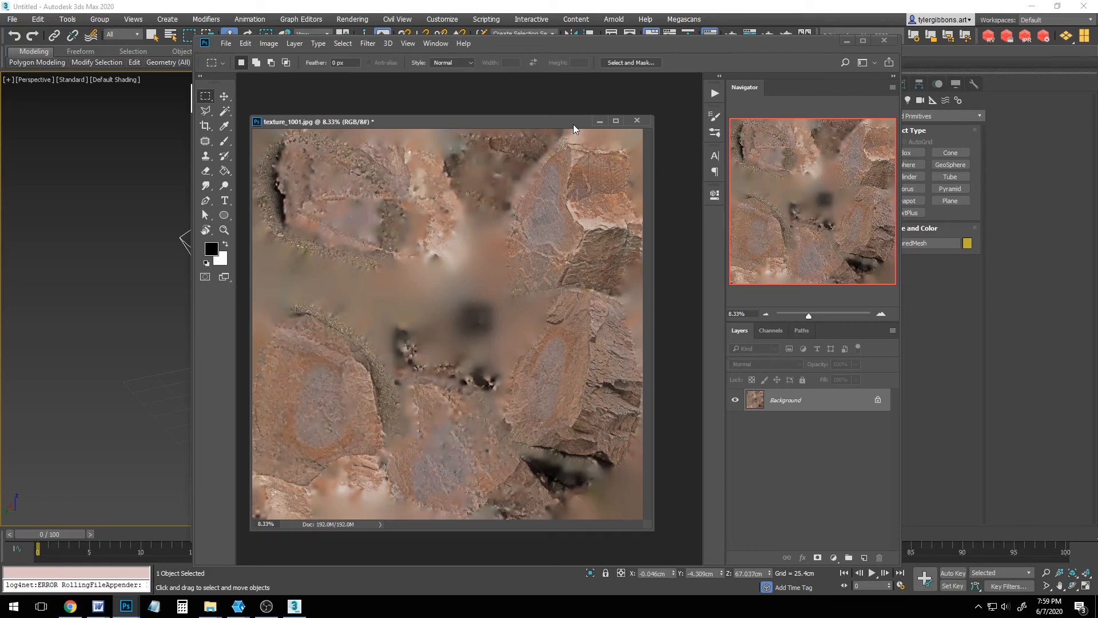
Step: Return to 3ds Max to set the boulder material's Self-Illumination Color from 100 to 0
{"action": "left_click", "coordinate": [225, 43]}
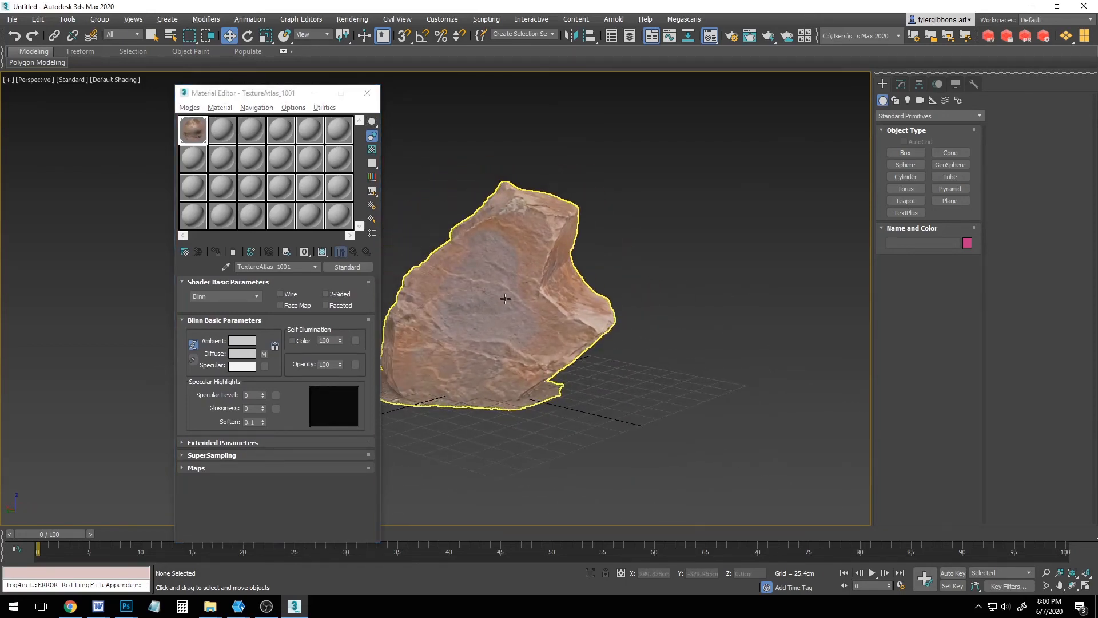
{"action": "mouse_move", "coordinate": [471, 338]}
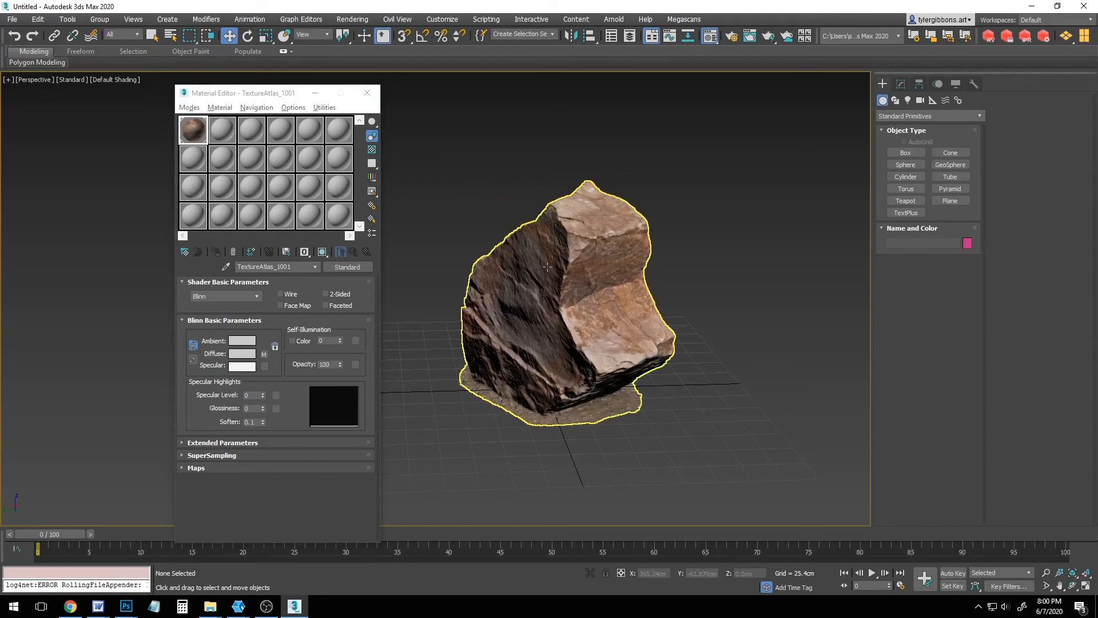
{"action": "mouse_move", "coordinate": [548, 266]}
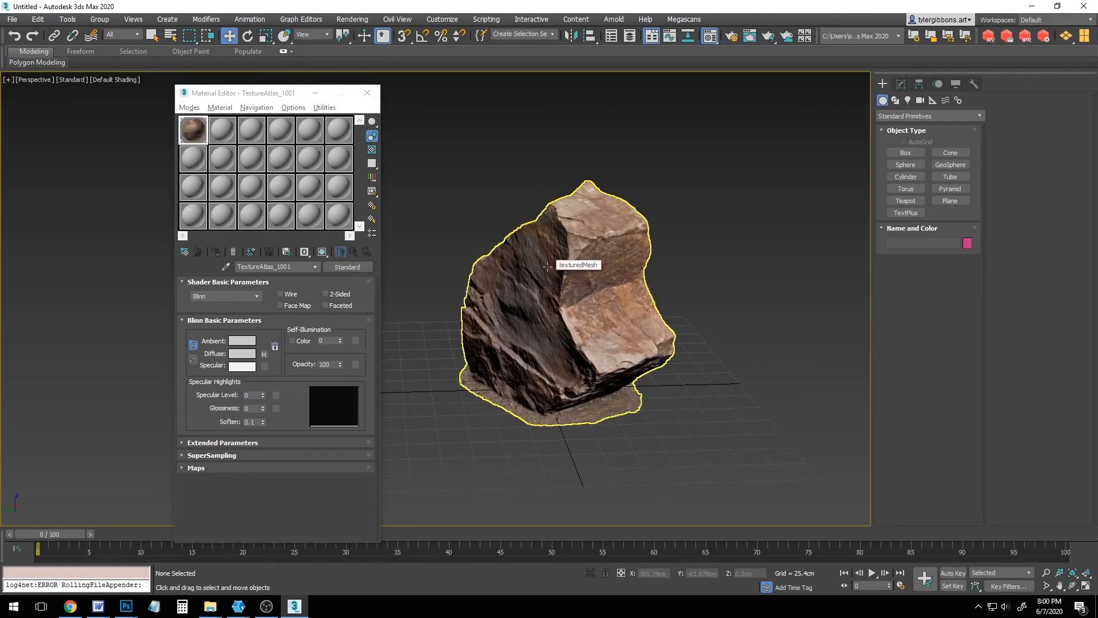